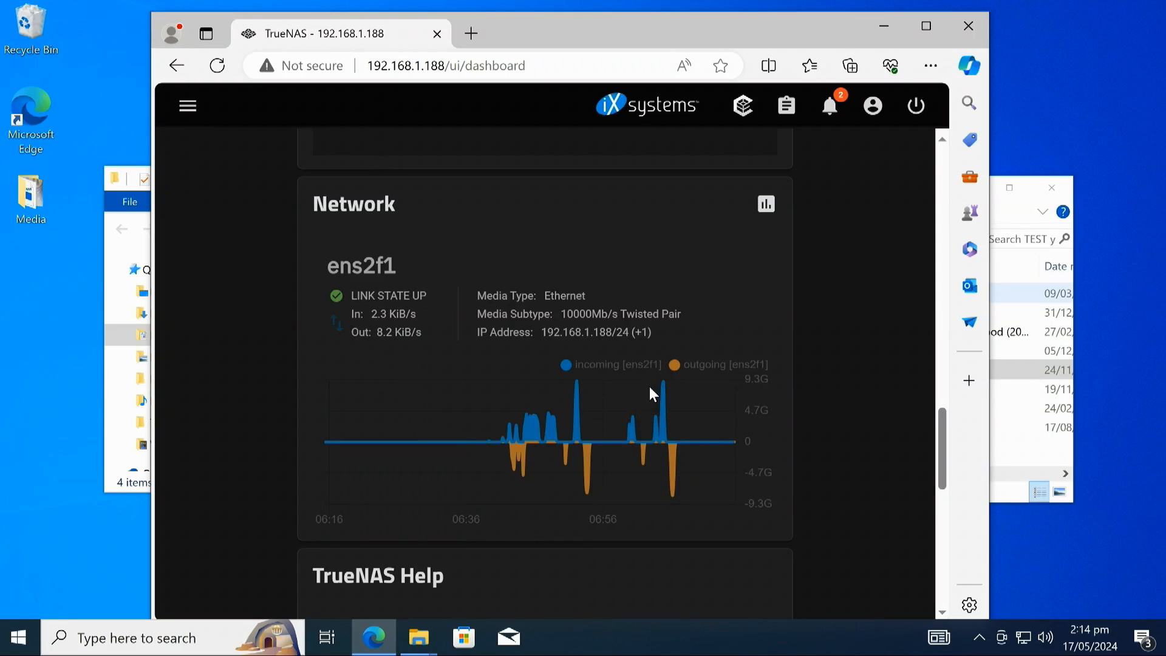
pyautogui.moveTo(684, 342)
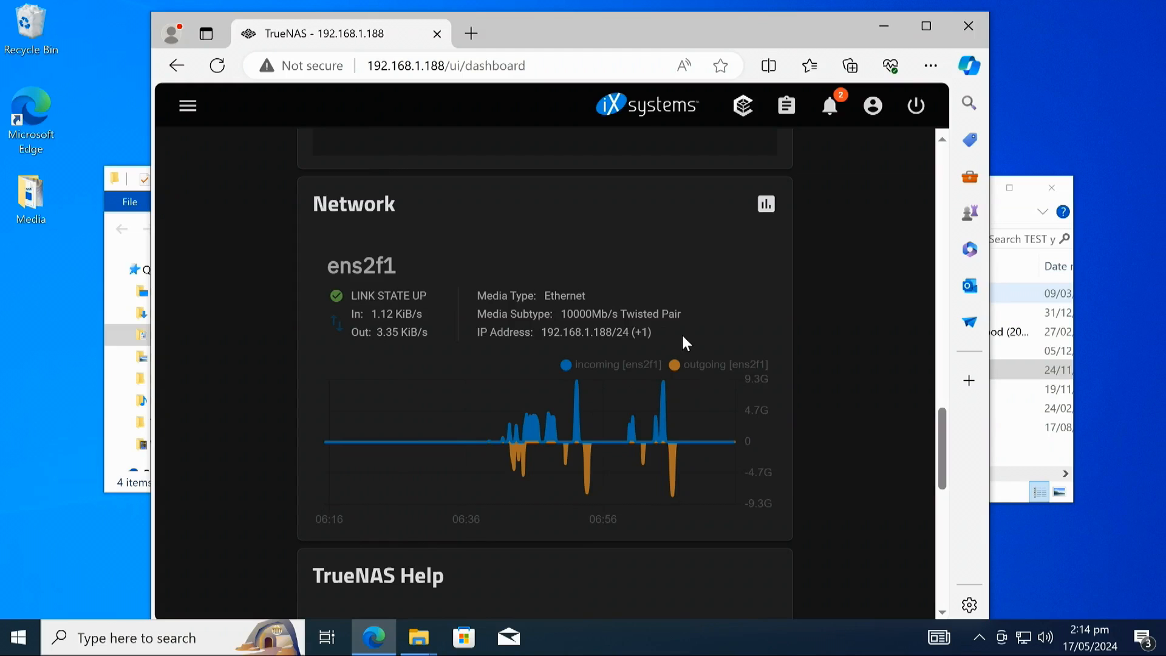
pyautogui.moveTo(666, 389)
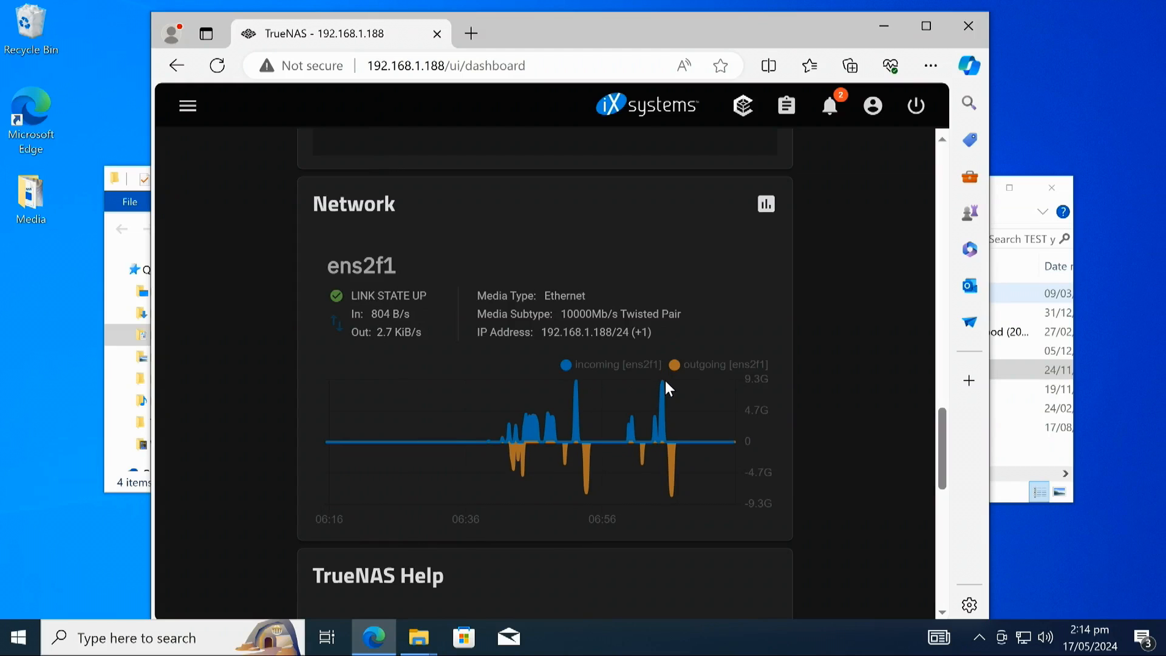
pyautogui.moveTo(670, 515)
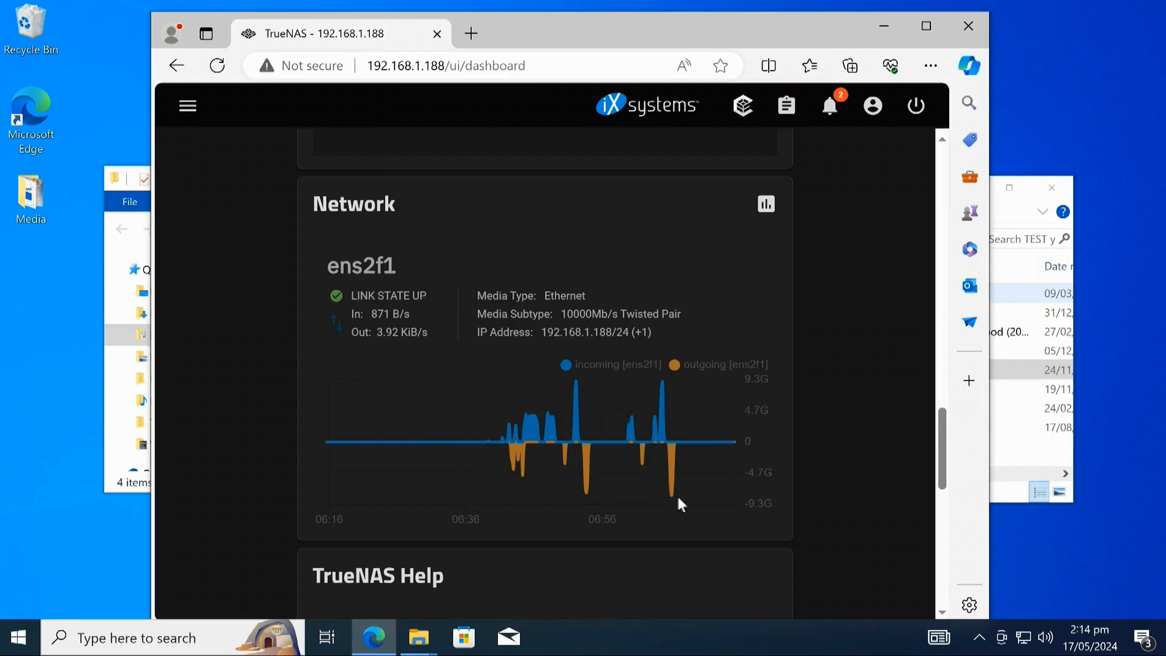
pyautogui.moveTo(713, 509)
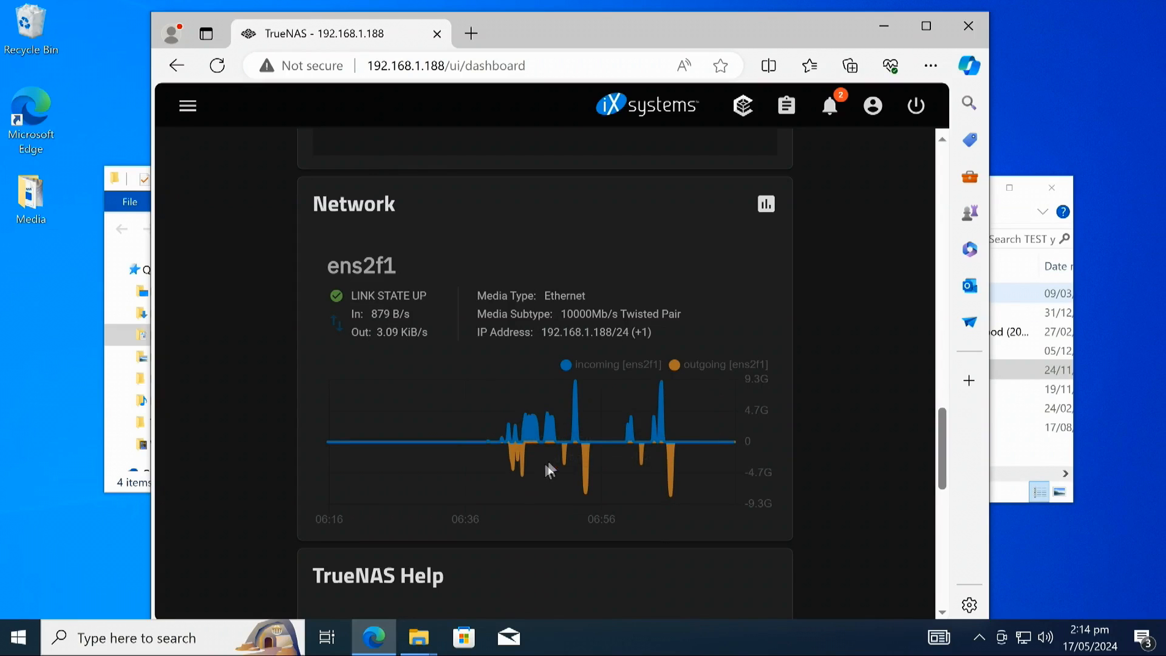
pyautogui.moveTo(645, 435)
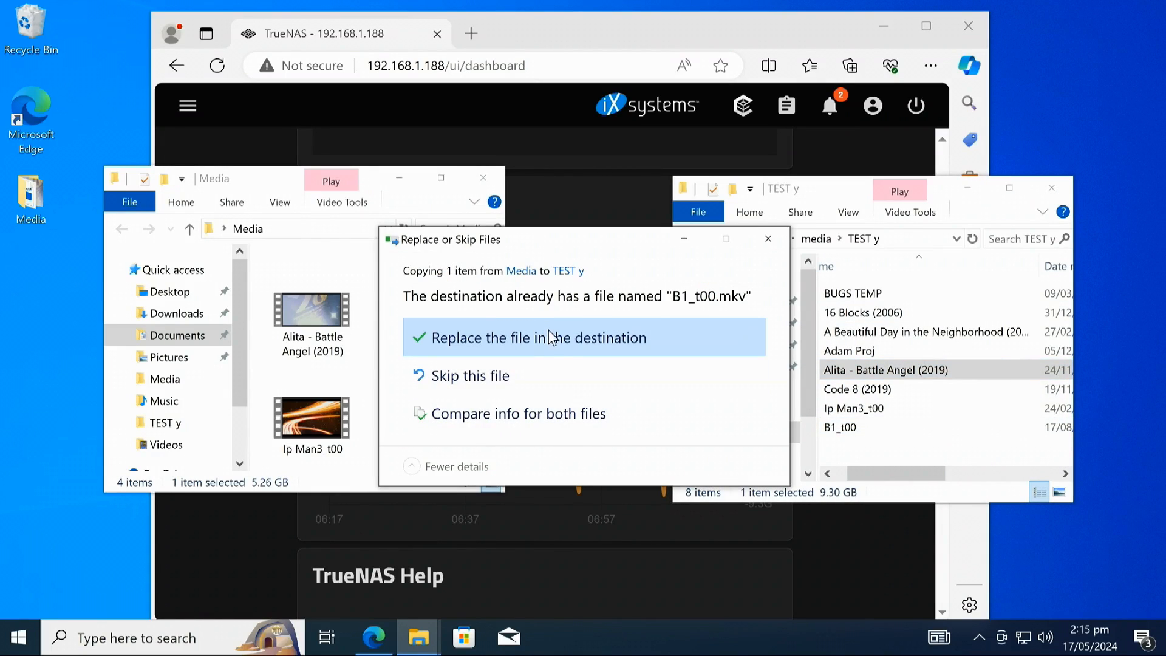
# - Replace the existing B1_t00 in TEST y with the 5.26 GB copy from Media
pyautogui.click(538, 337)
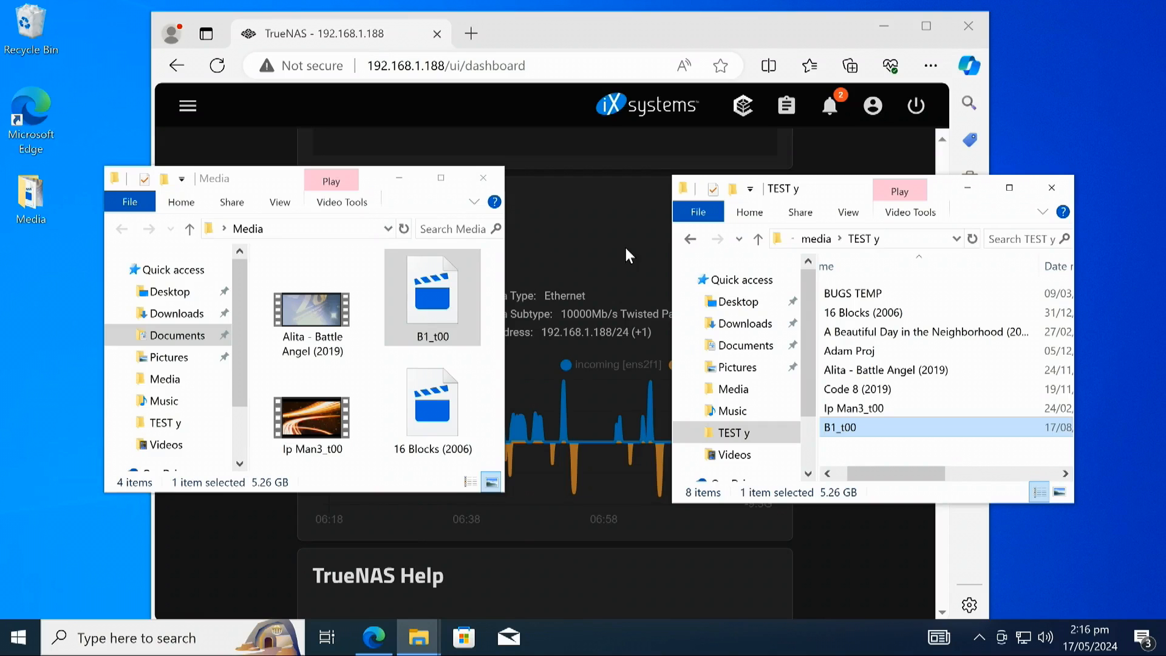
pyautogui.moveTo(380, 409)
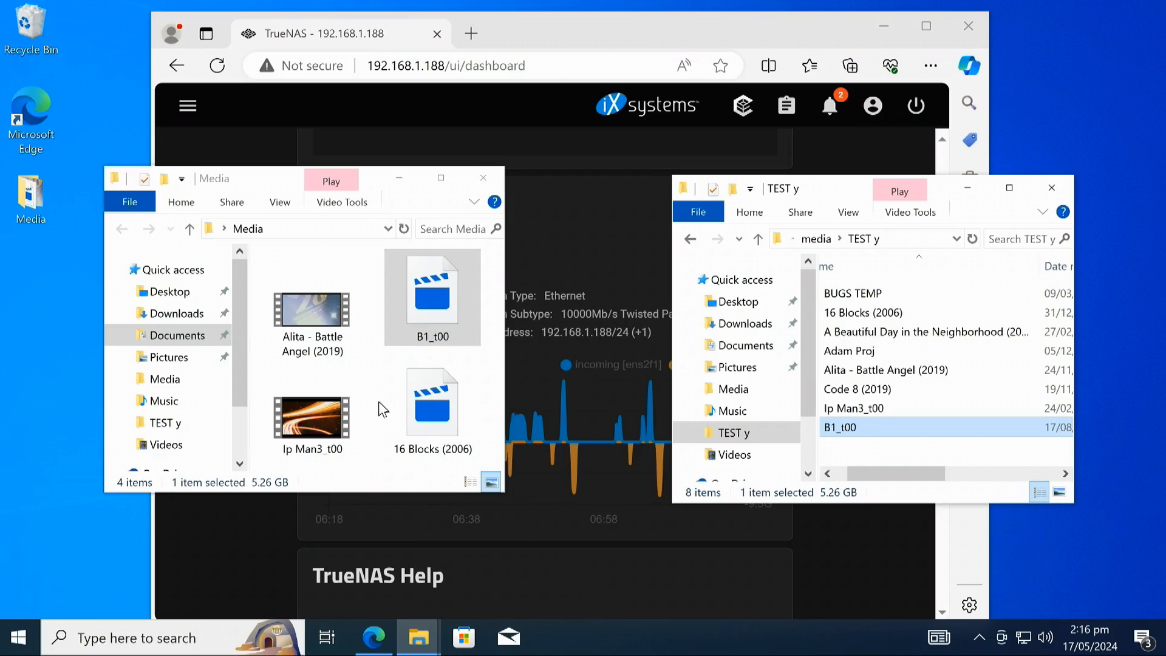
# - Launch Device Manager from Windows search and expand the Network adapters list
pyautogui.click(134, 638)
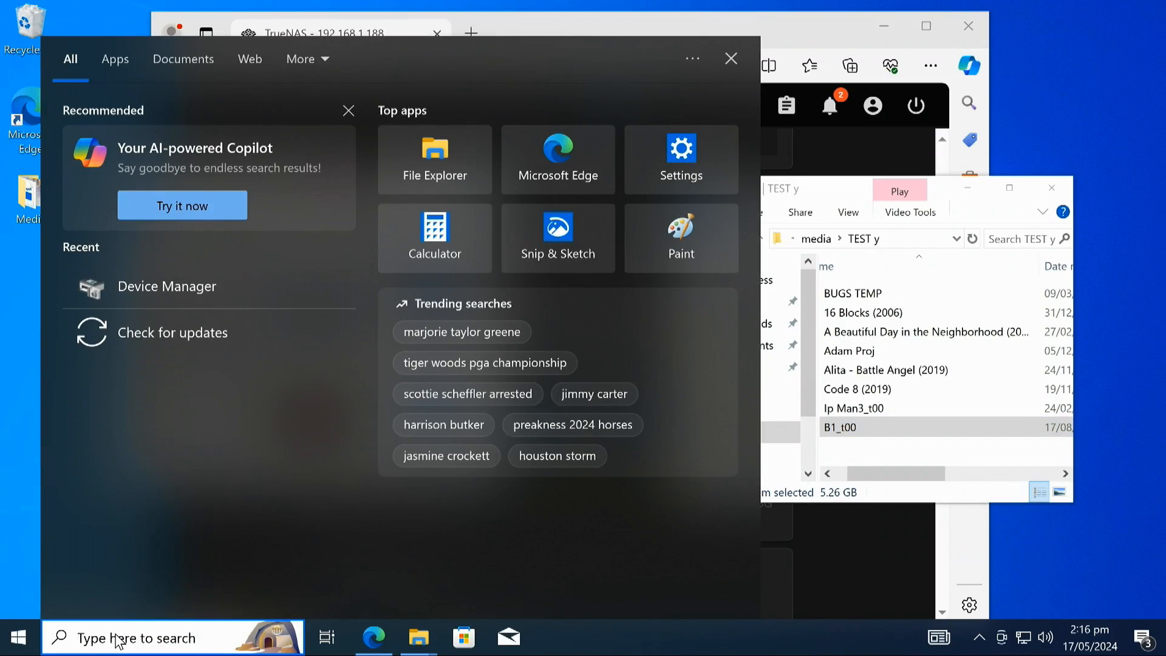
pyautogui.moveTo(189, 298)
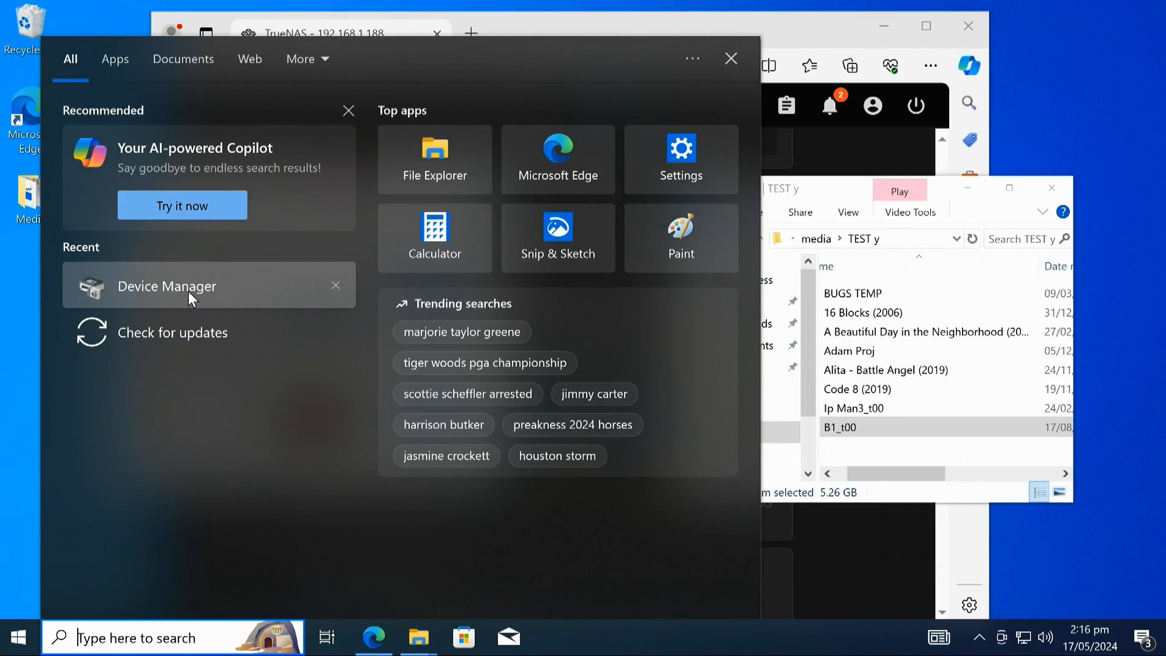
pyautogui.click(167, 287)
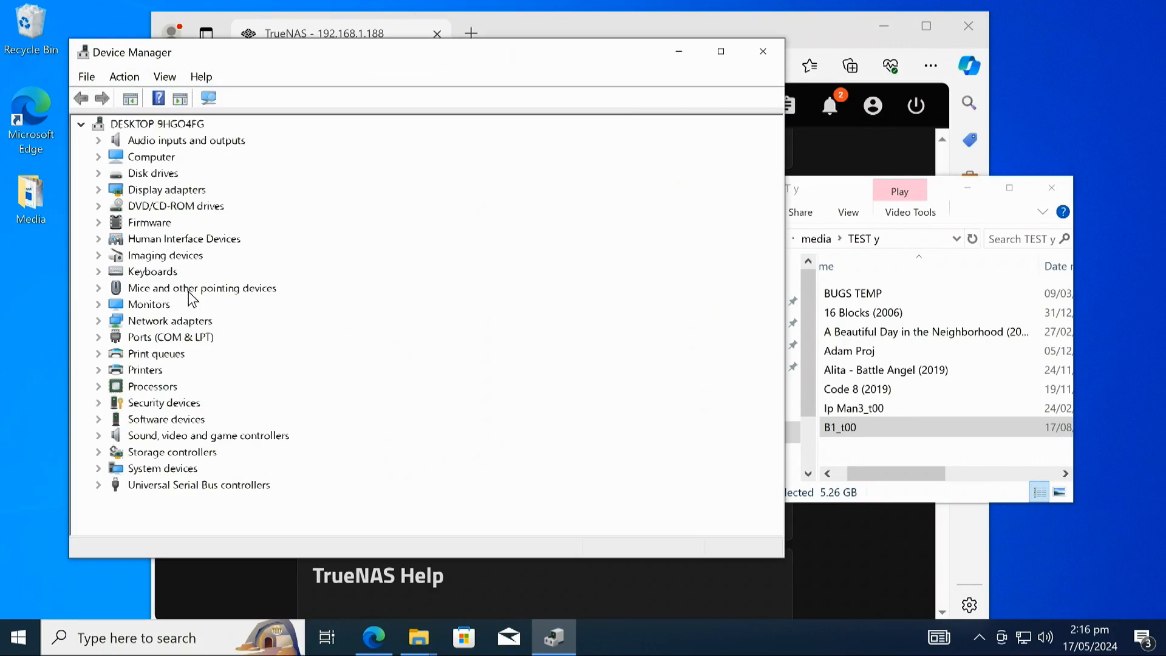
pyautogui.moveTo(112, 326)
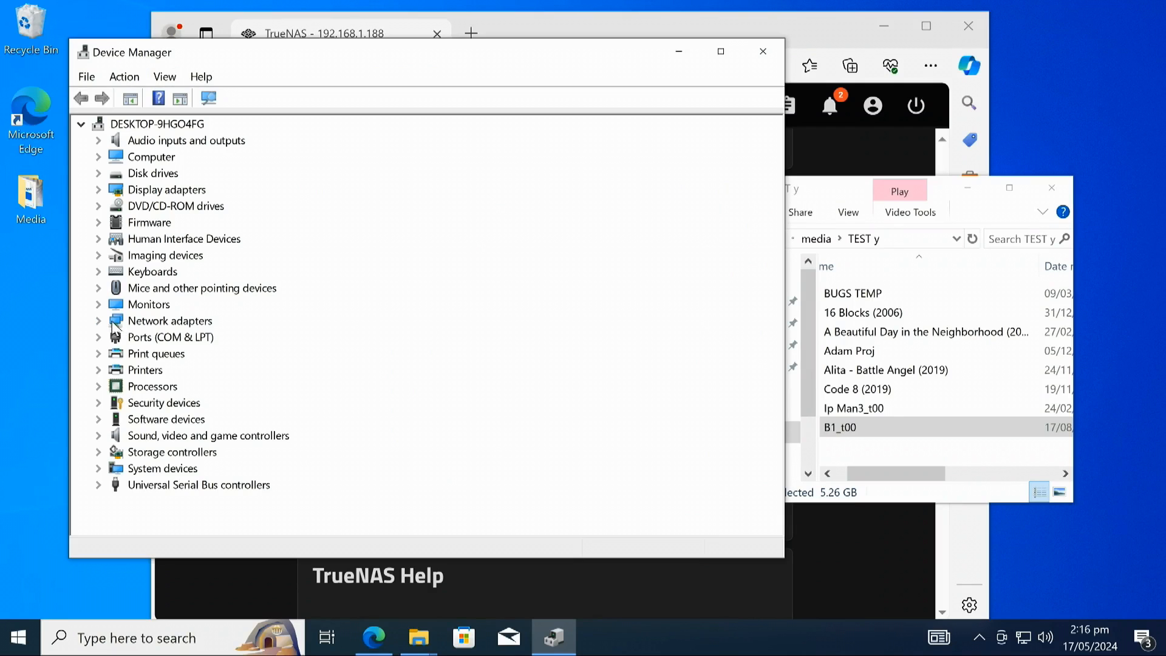
pyautogui.click(98, 320)
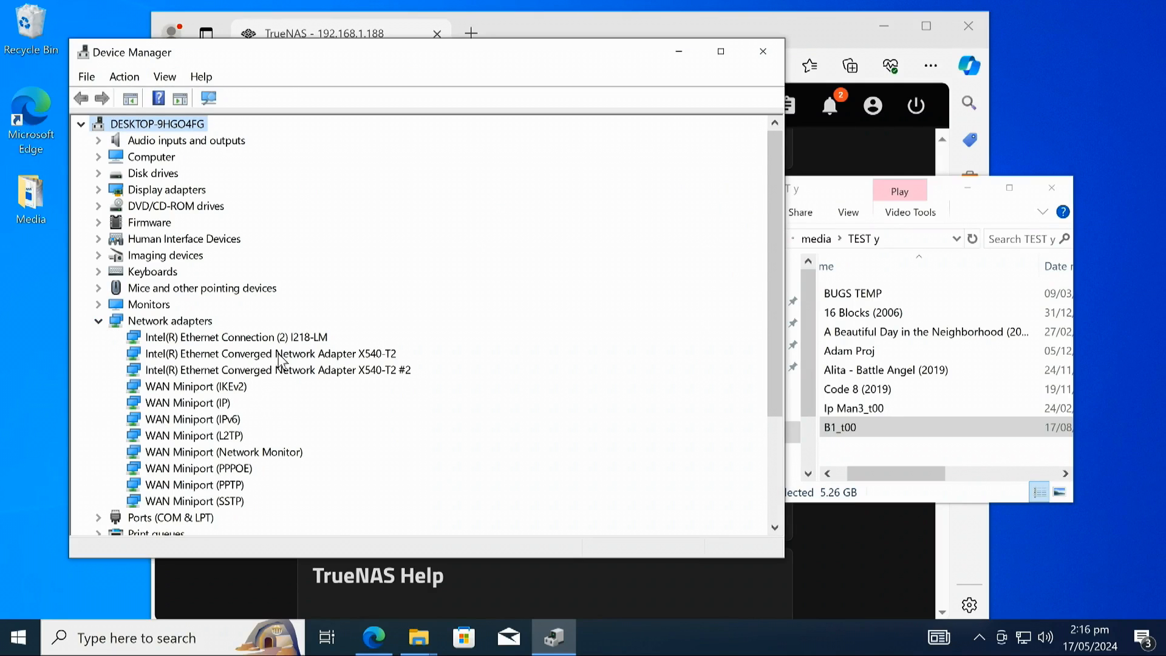
# - Select each of the two Intel X540-T2 adapter entries in turn
pyautogui.click(277, 369)
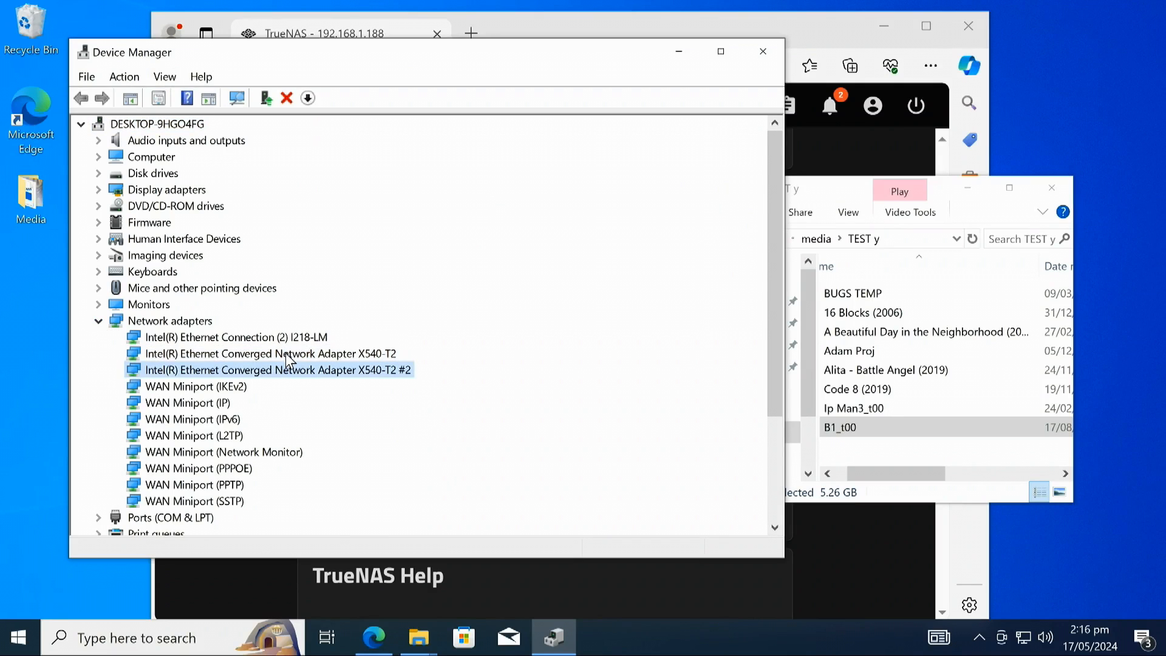
pyautogui.click(269, 354)
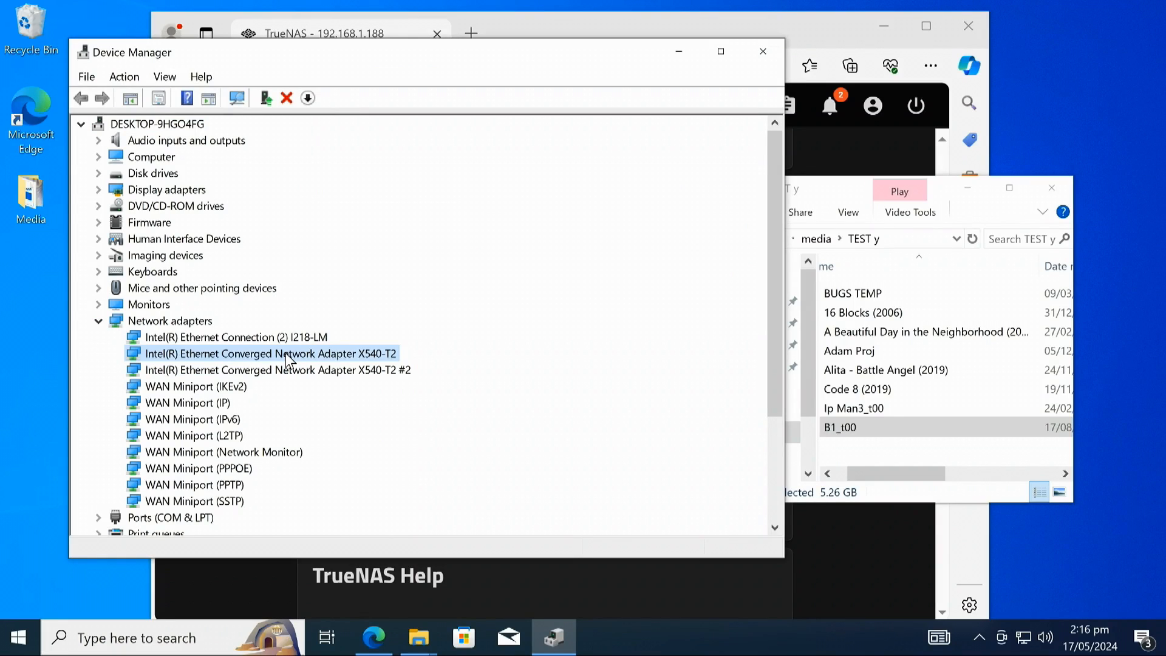
pyautogui.moveTo(296, 364)
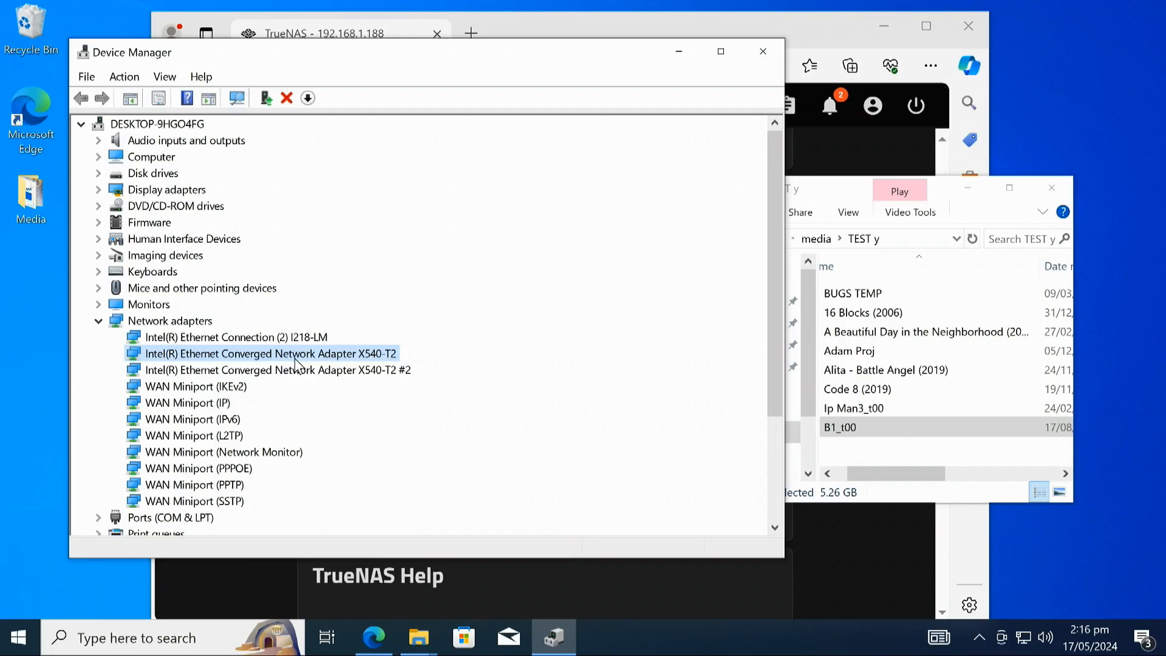
pyautogui.moveTo(301, 364)
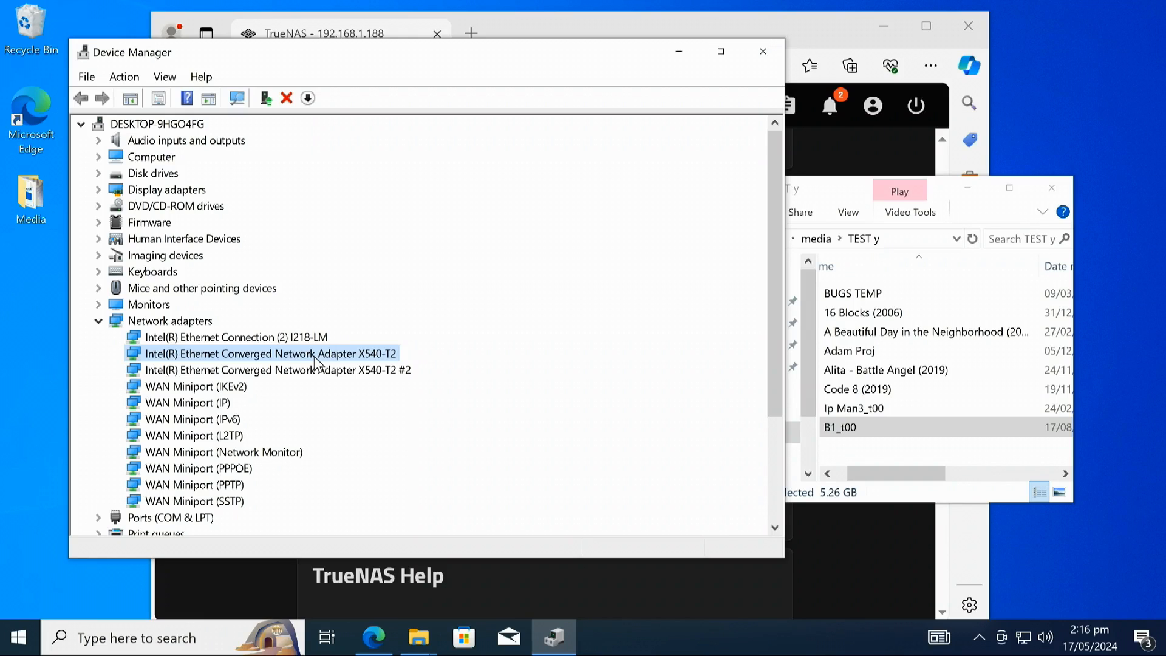
pyautogui.click(277, 370)
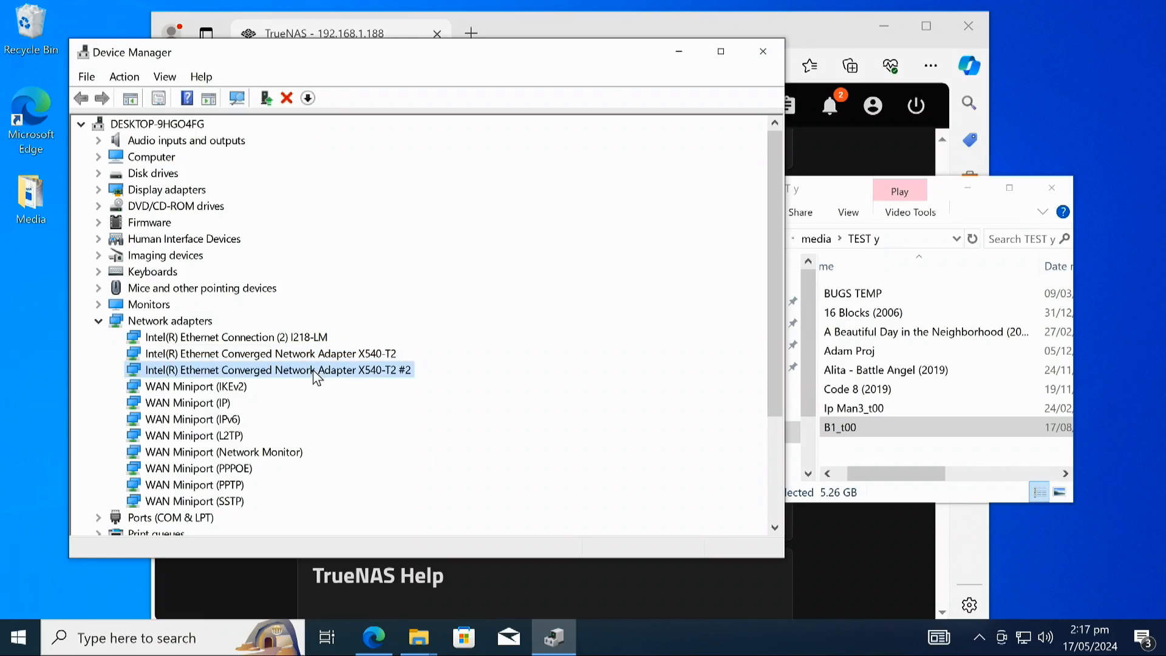
pyautogui.click(270, 353)
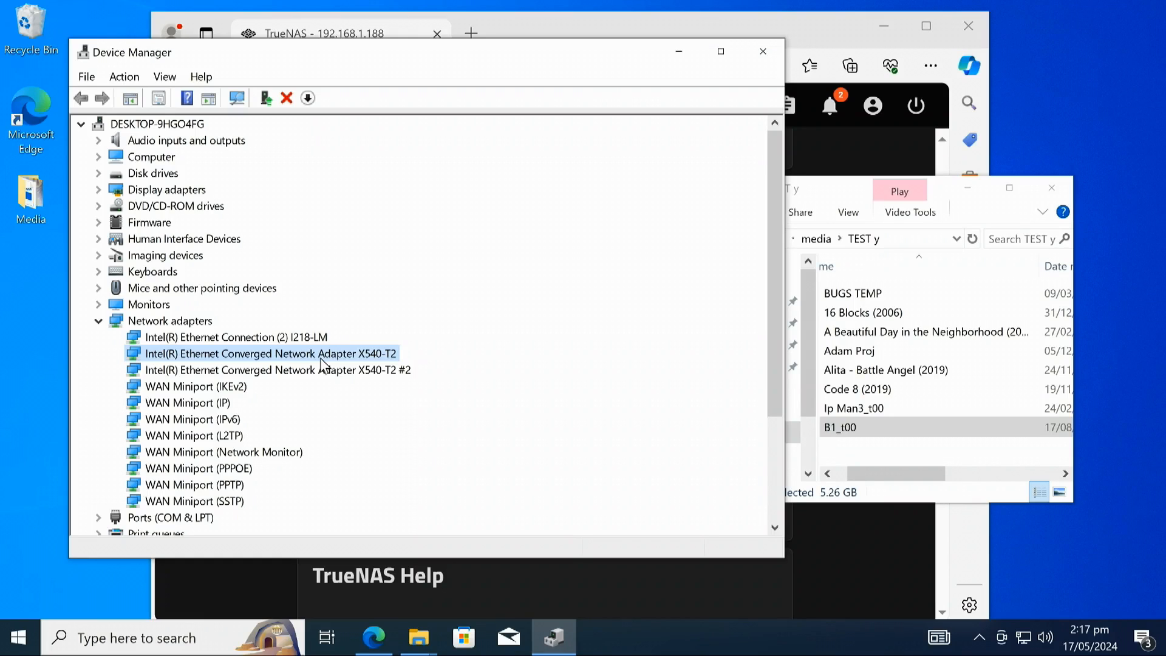
pyautogui.moveTo(328, 364)
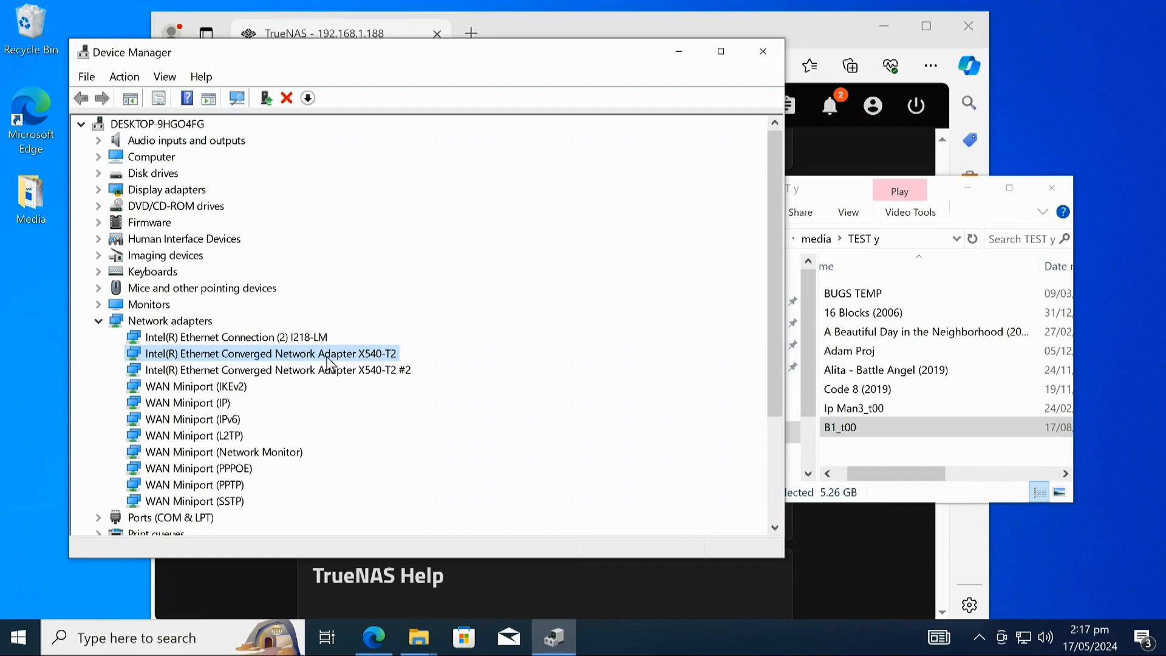
pyautogui.moveTo(334, 362)
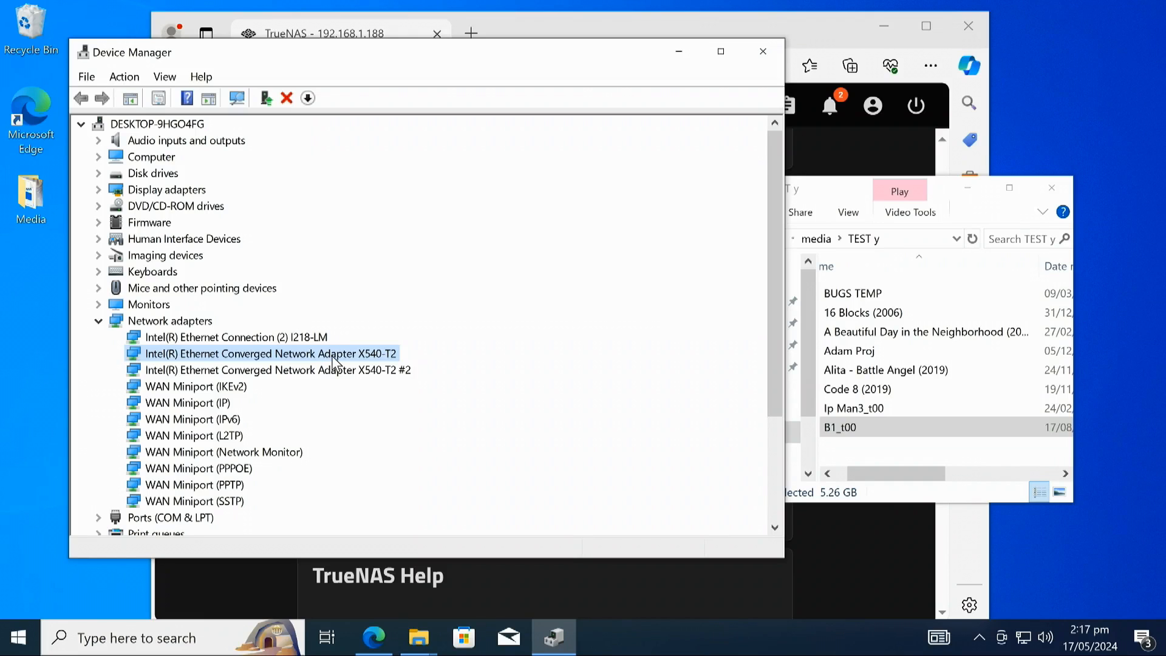
# - Confirm the first X540-T2's Advanced settings show Jumbo Packet 9014 bytes and 10 Gbps full duplex, then cancel
pyautogui.doubleClick(270, 354)
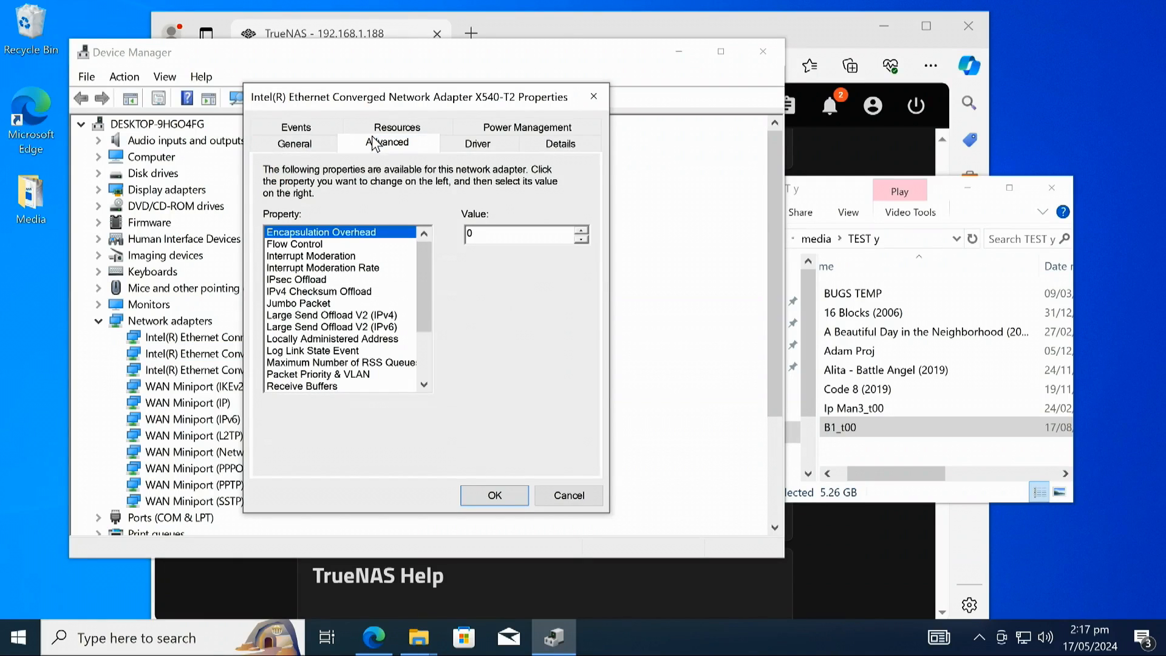
pyautogui.click(299, 302)
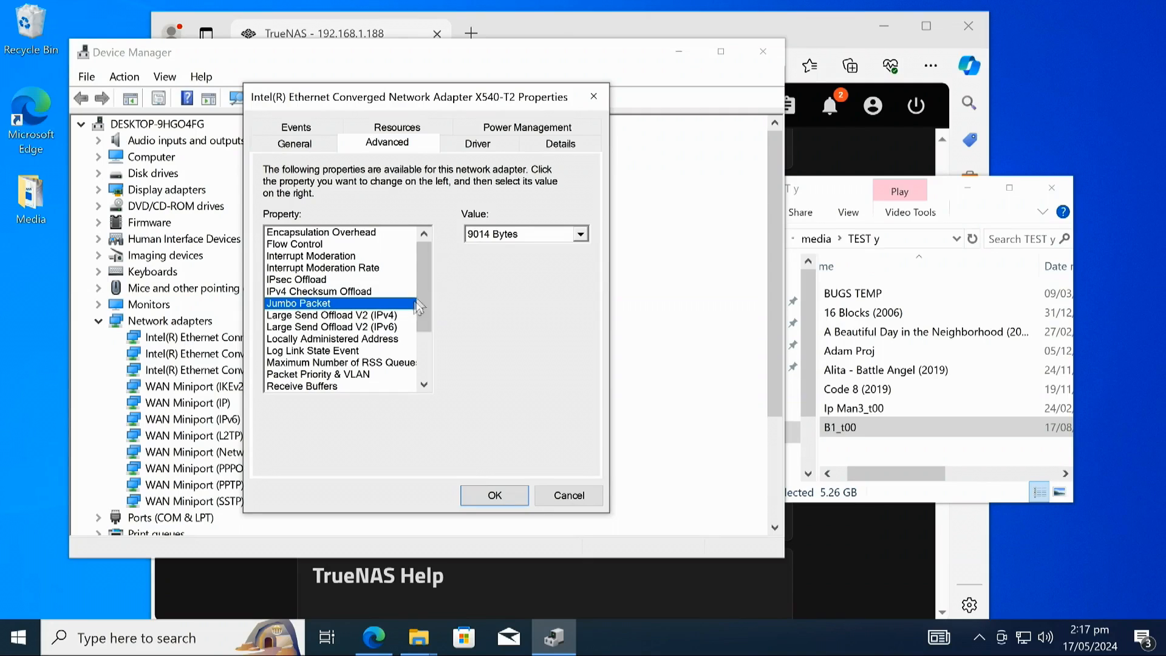
pyautogui.scroll(-3)
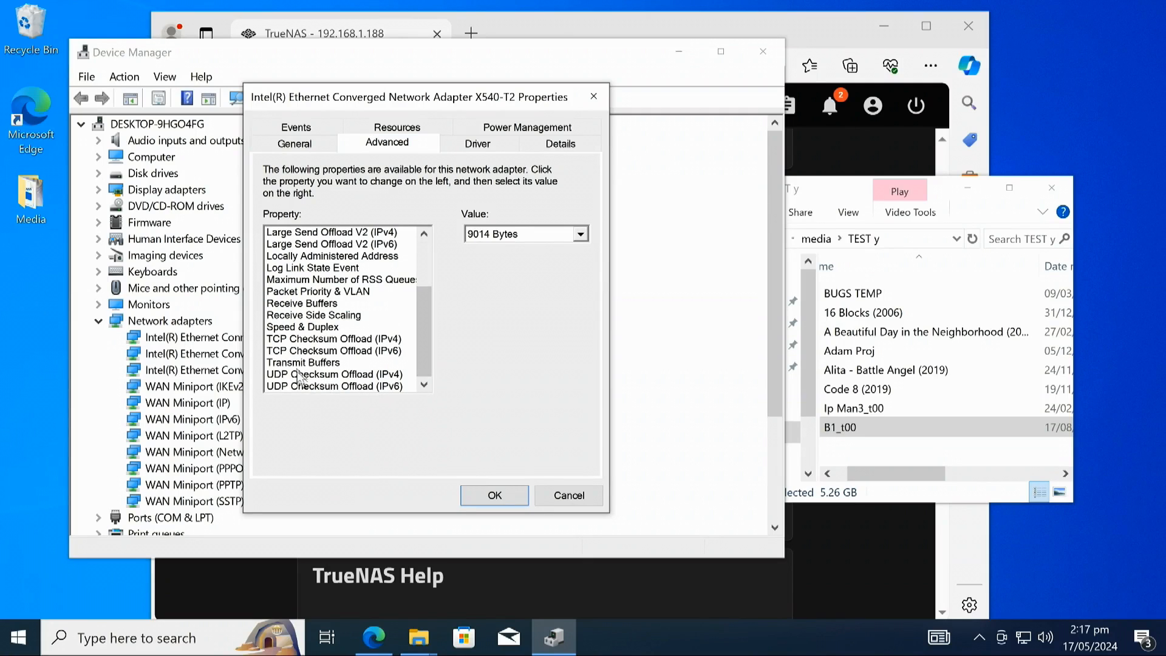
pyautogui.click(303, 327)
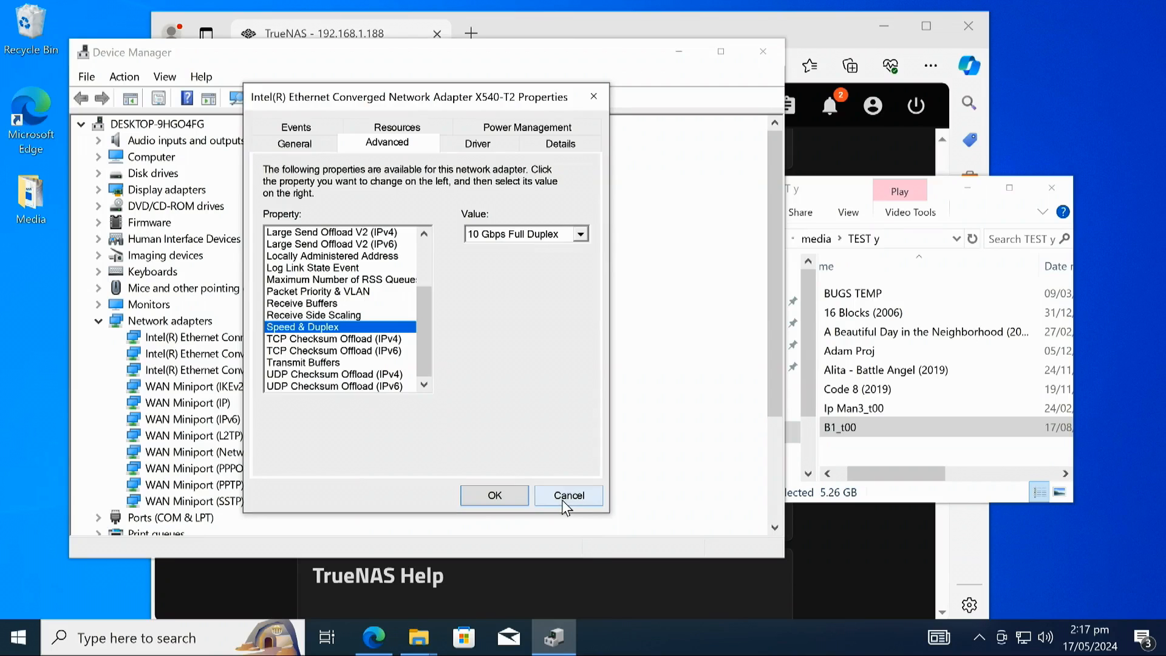
pyautogui.click(568, 495)
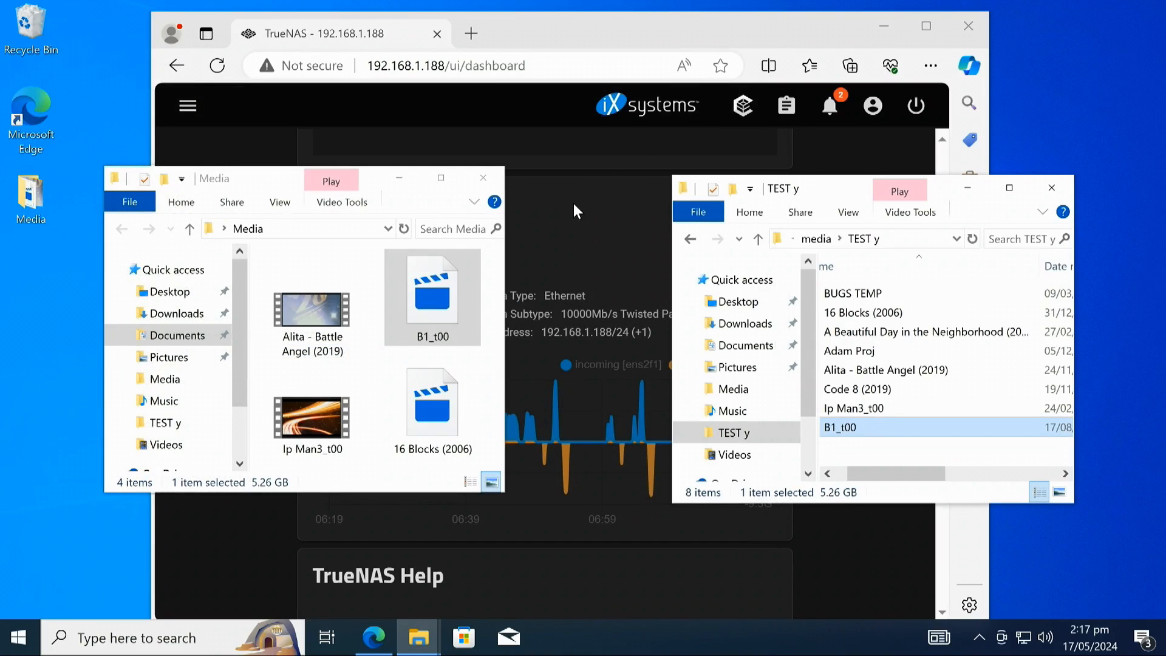
# - Select B1_t00 in Media and TEST y and accept the Windows Security warning for it
pyautogui.click(432, 290)
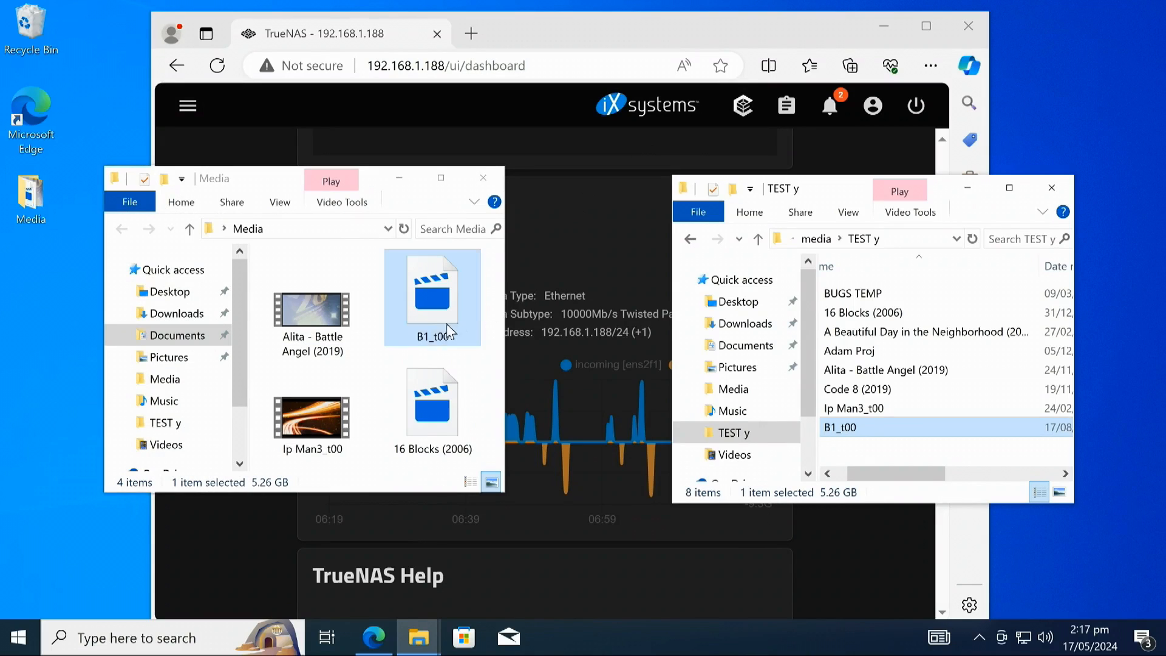
pyautogui.click(312, 305)
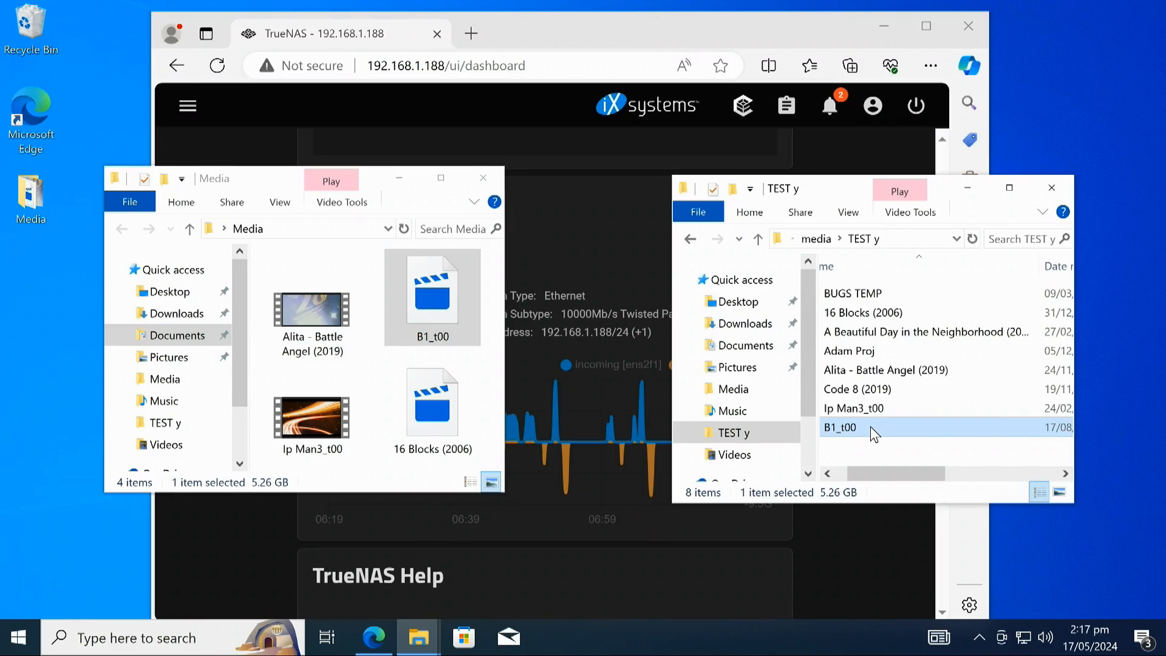
pyautogui.doubleClick(841, 427)
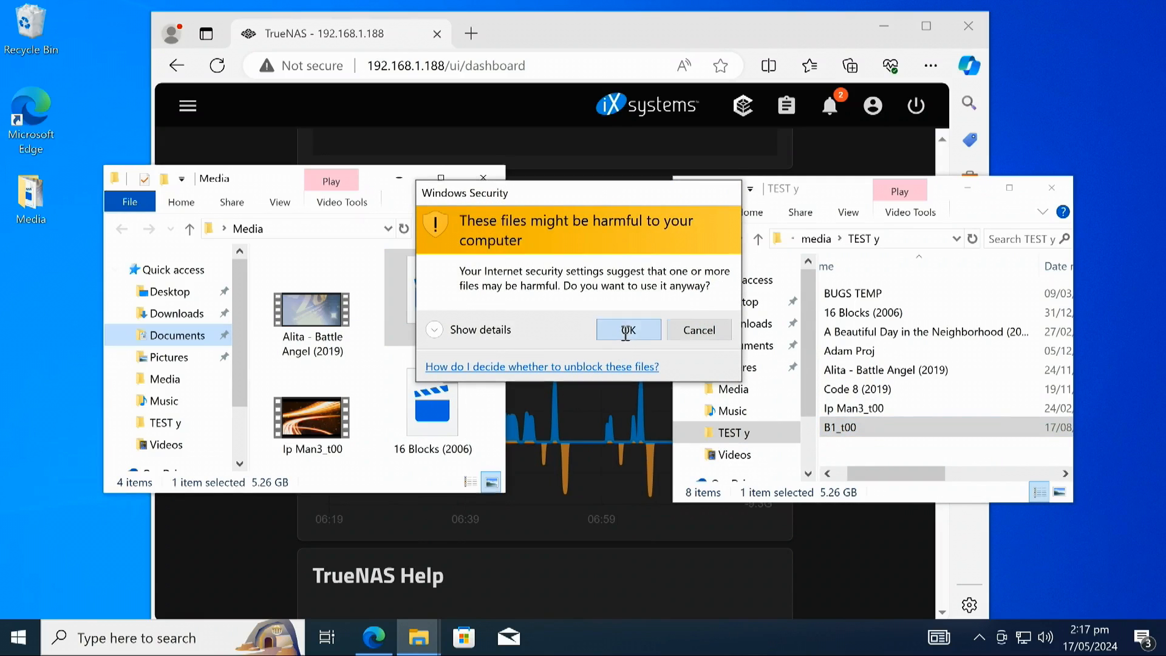
pyautogui.click(628, 329)
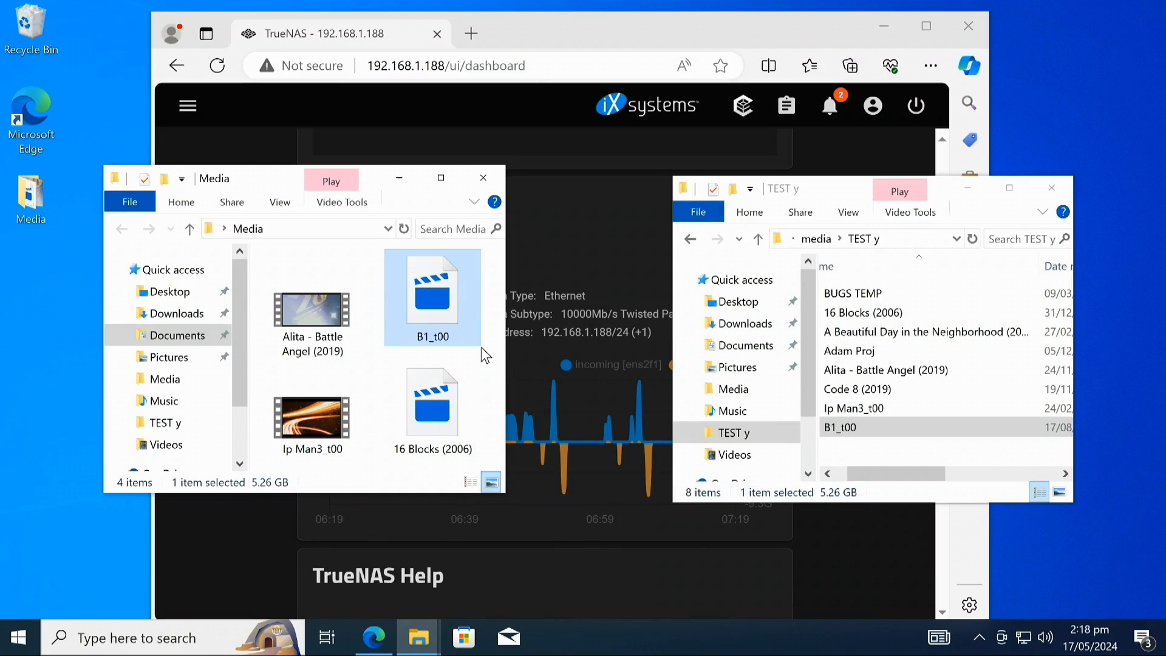
pyautogui.moveTo(375, 393)
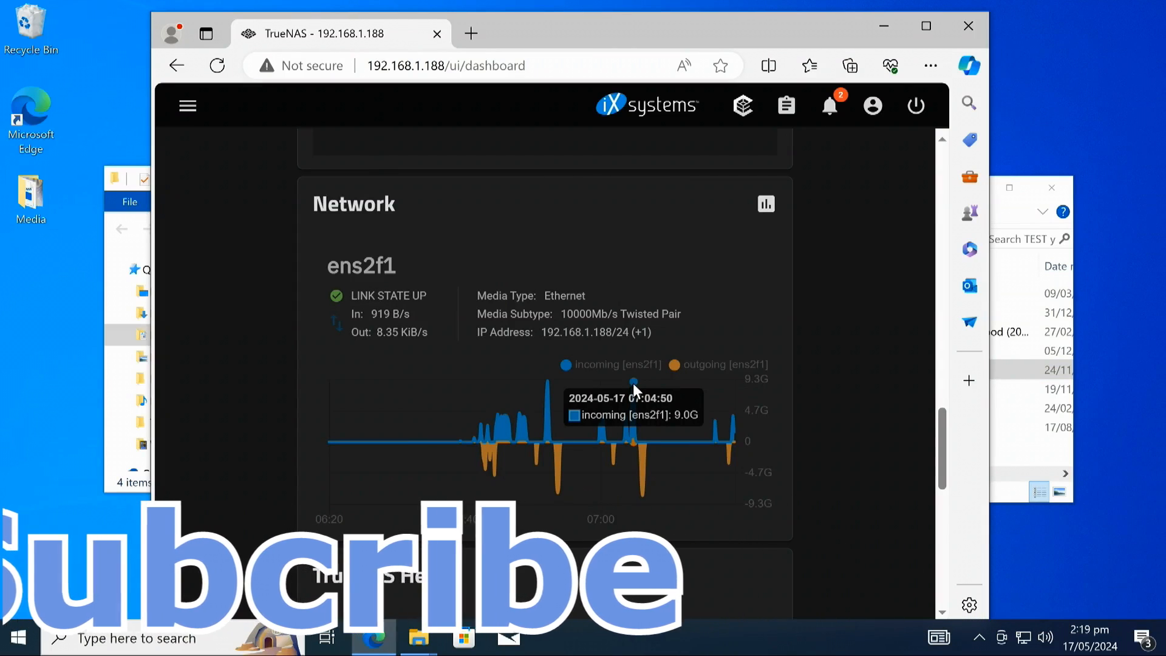
pyautogui.moveTo(647, 499)
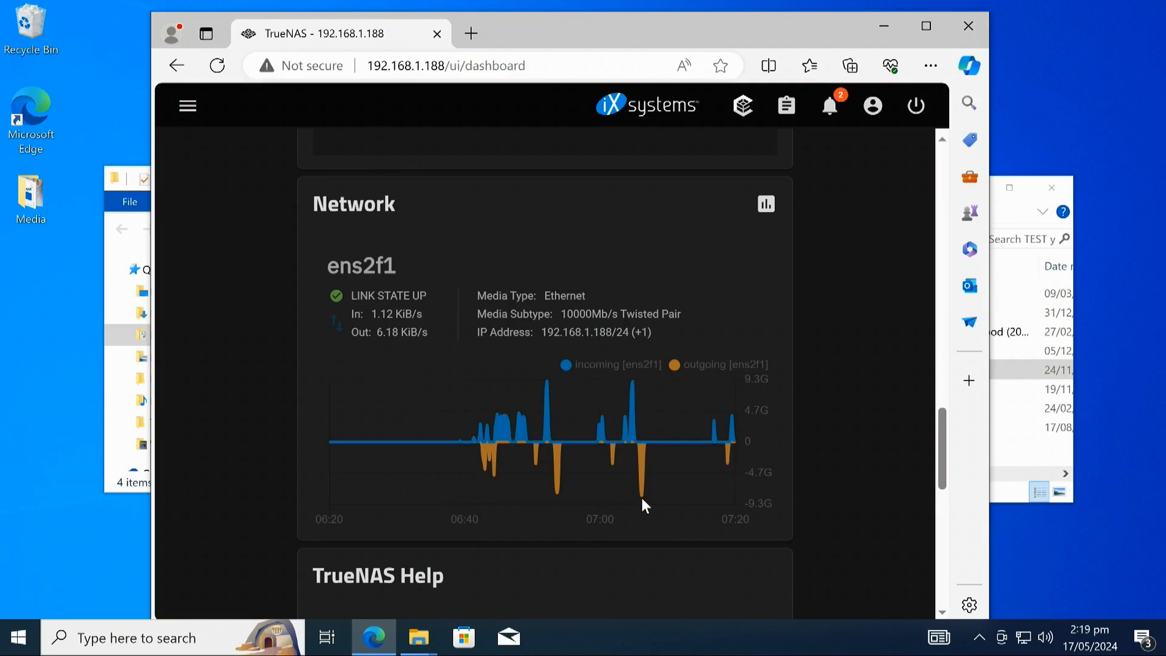
pyautogui.moveTo(613, 509)
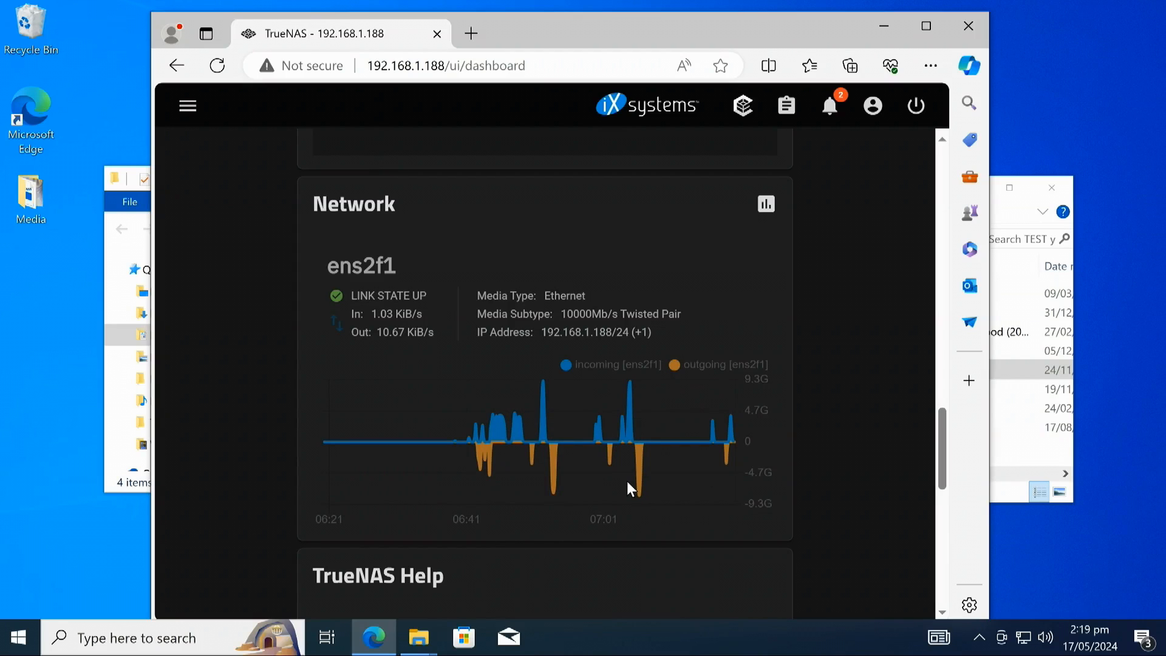
pyautogui.moveTo(631, 487)
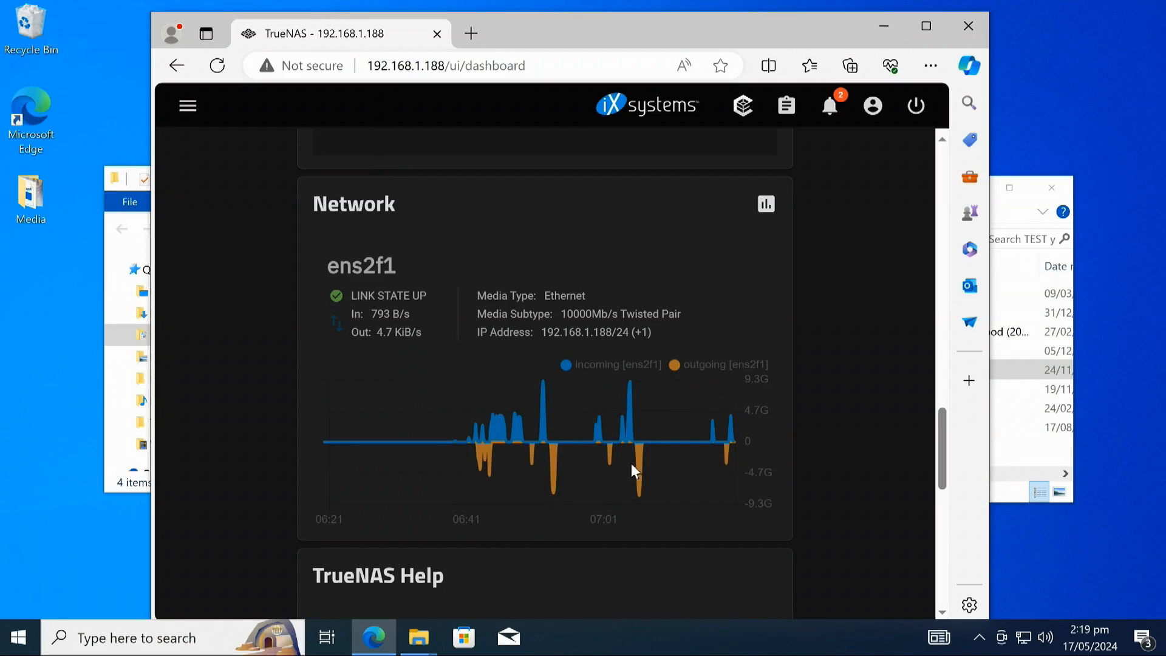
pyautogui.moveTo(717, 426)
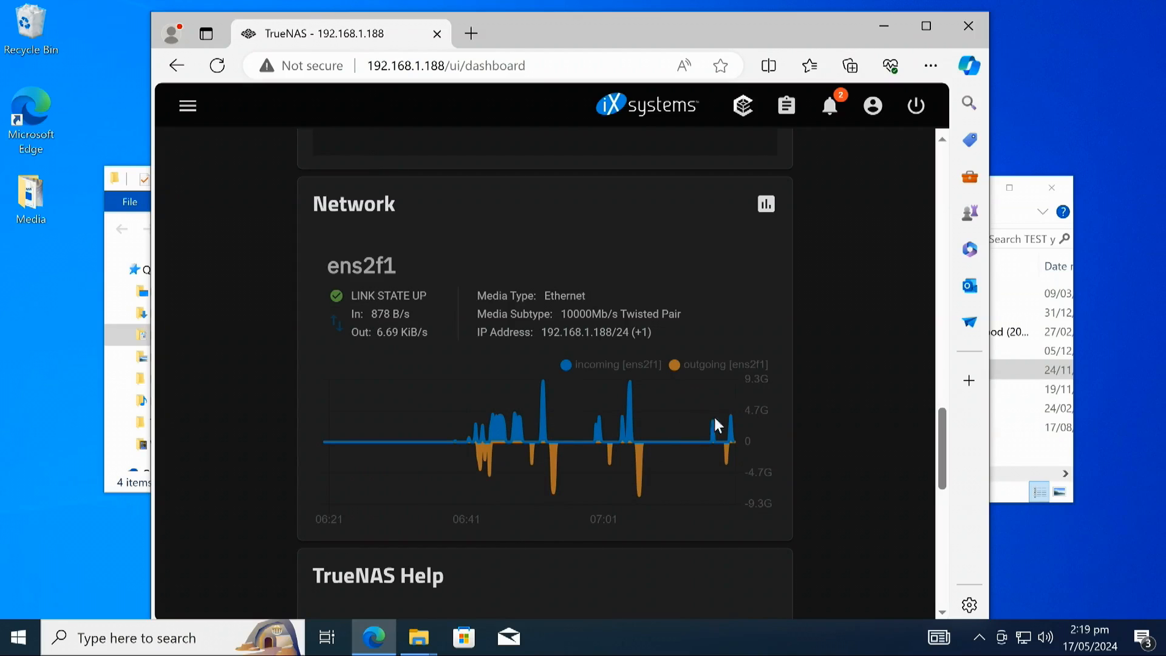
pyautogui.moveTo(684, 488)
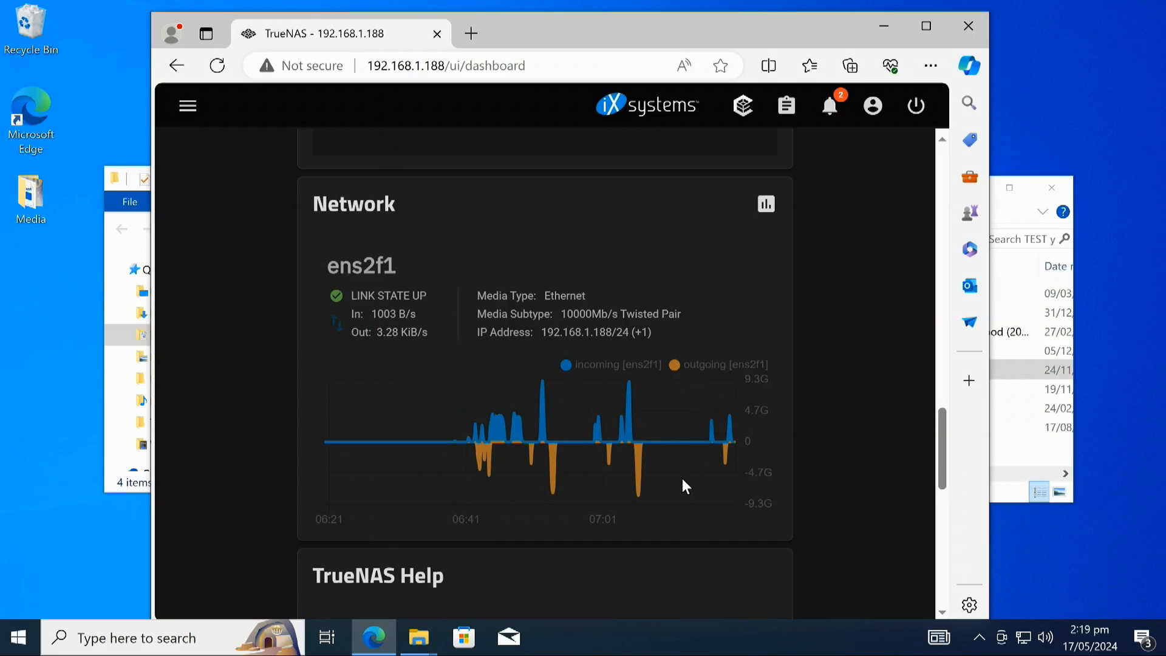
pyautogui.moveTo(703, 497)
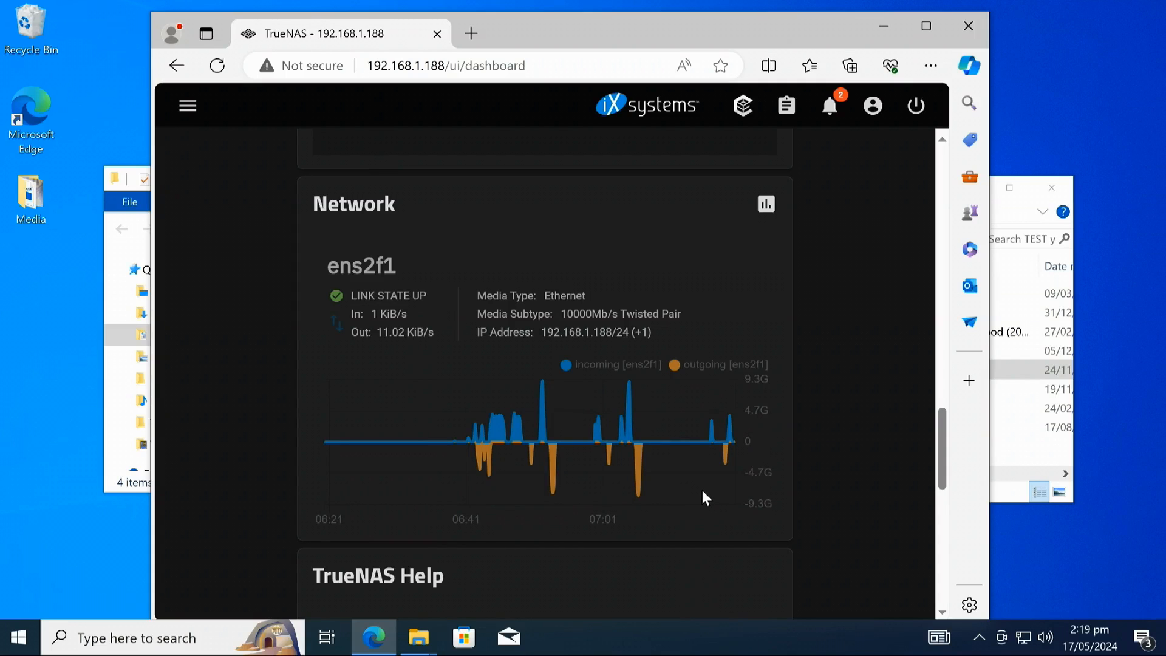
pyautogui.moveTo(685, 504)
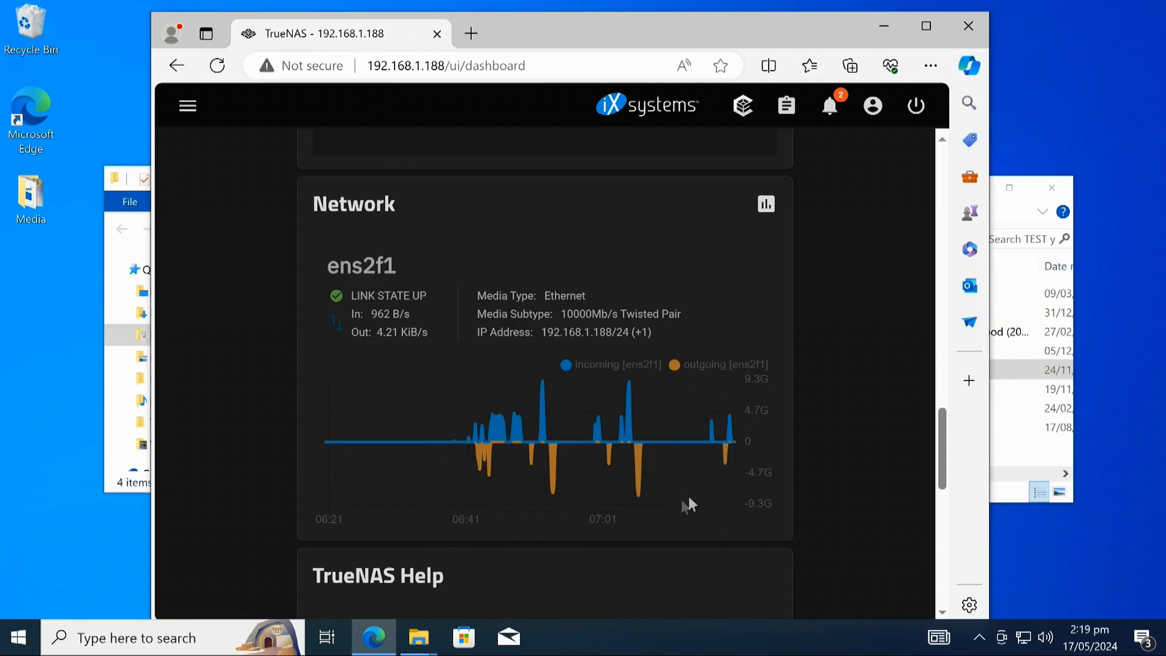
pyautogui.moveTo(318, 400)
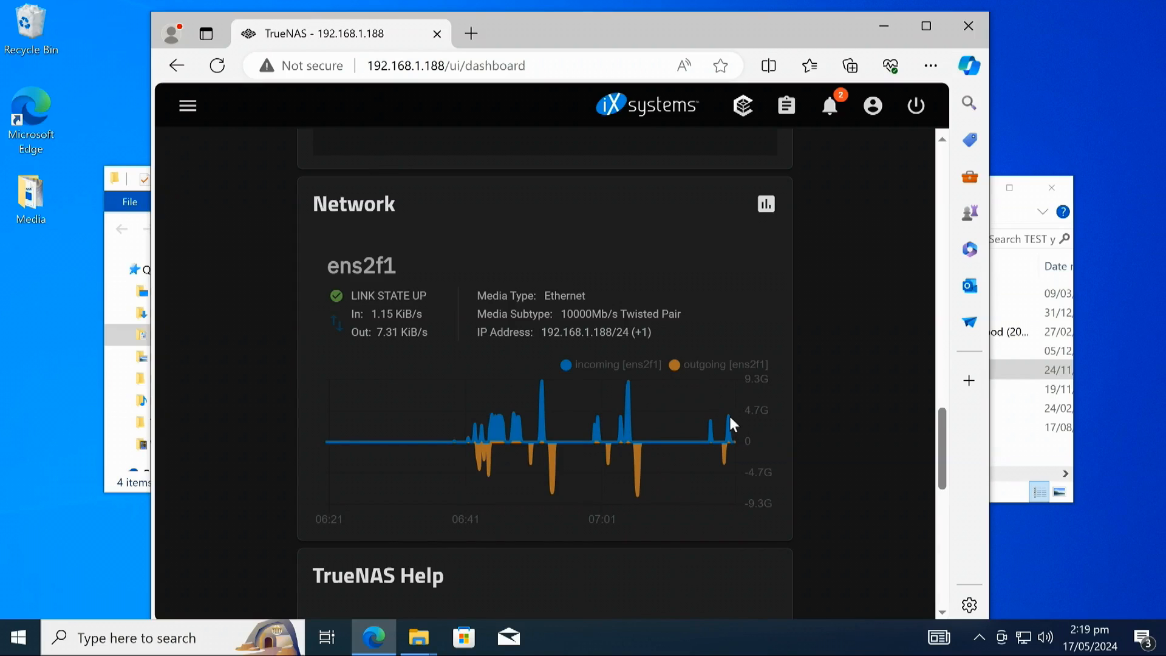
pyautogui.moveTo(728, 423)
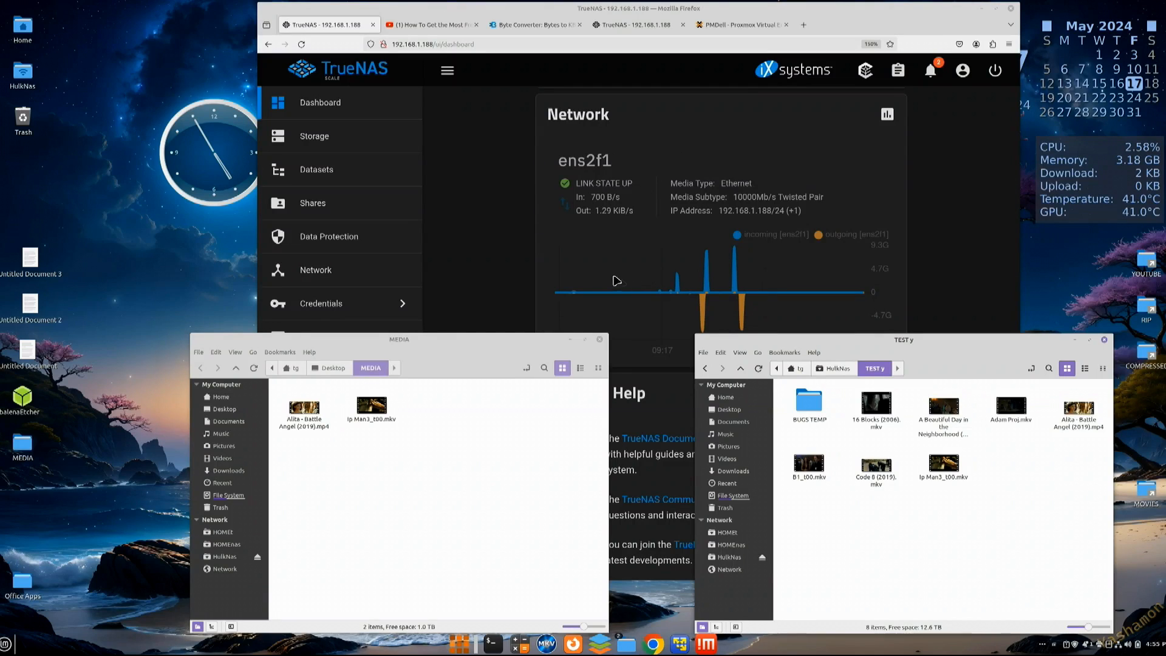
pyautogui.moveTo(644, 279)
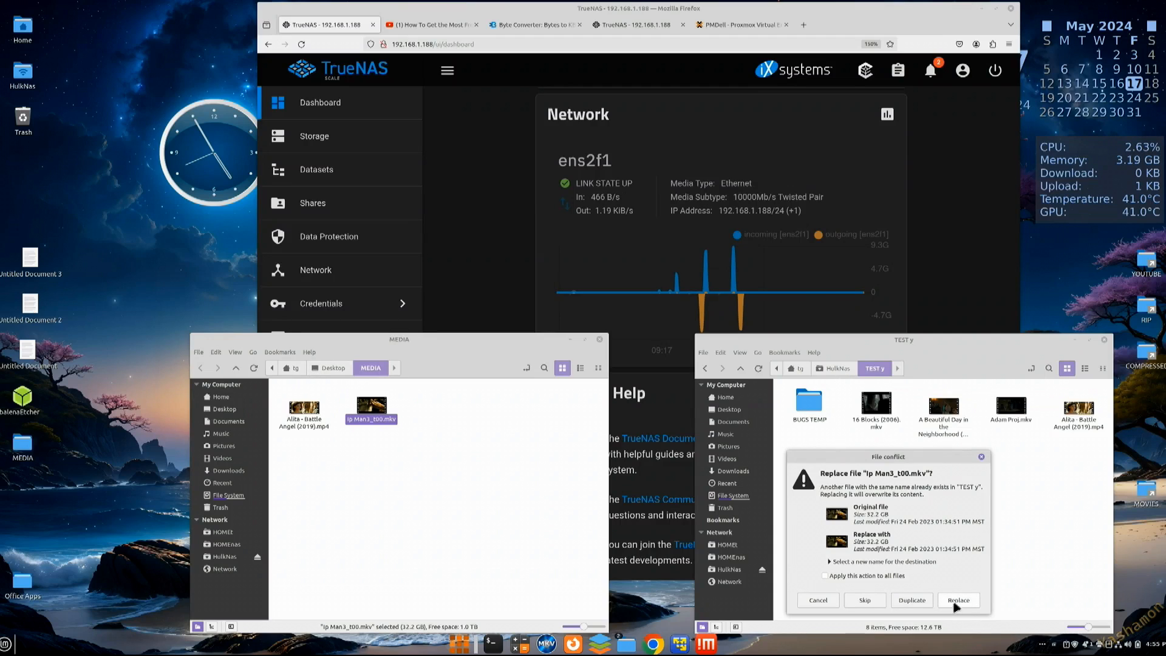
# - Replace the existing 32.2 GB Ip Man3_100.mkv in TEST y with the copy from MEDIA
pyautogui.click(958, 600)
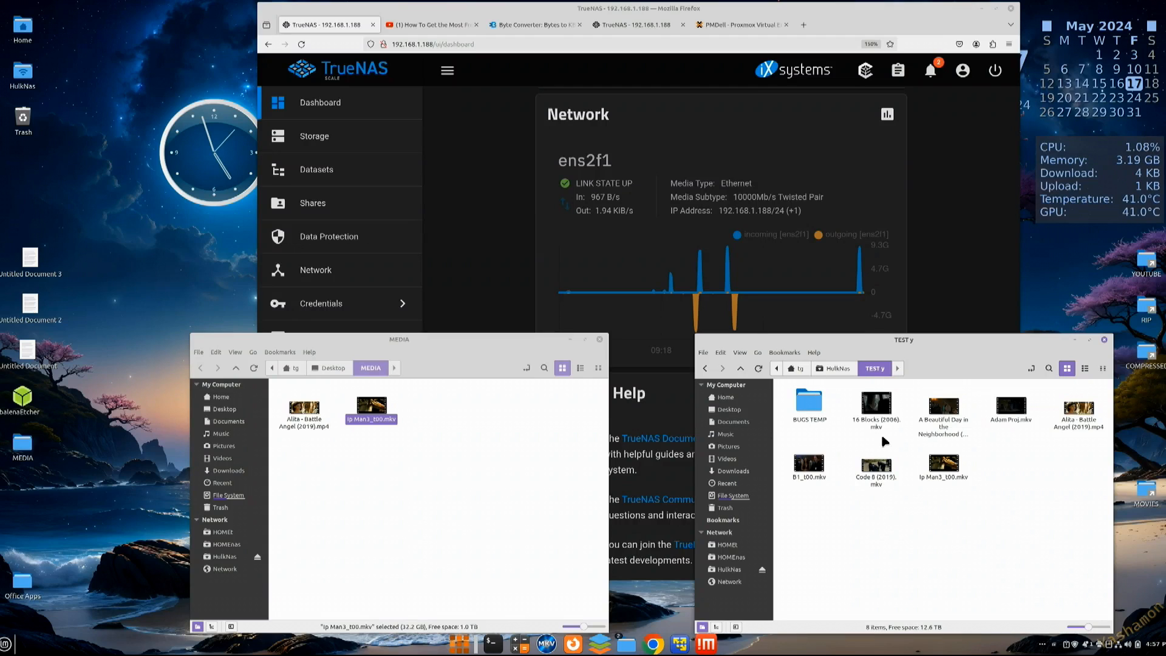
# - Drag Ip Man3_100.mkv from TEST y into MEDIA and replace the existing file
pyautogui.moveTo(943, 470); pyautogui.dragTo(610, 522)
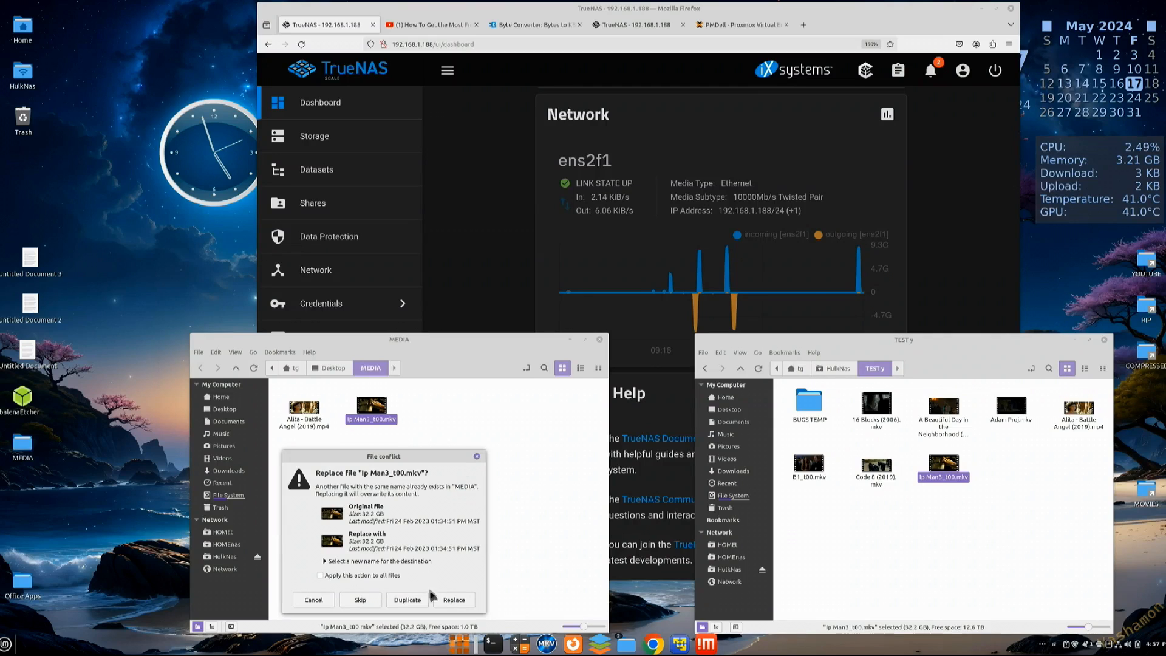
pyautogui.click(453, 599)
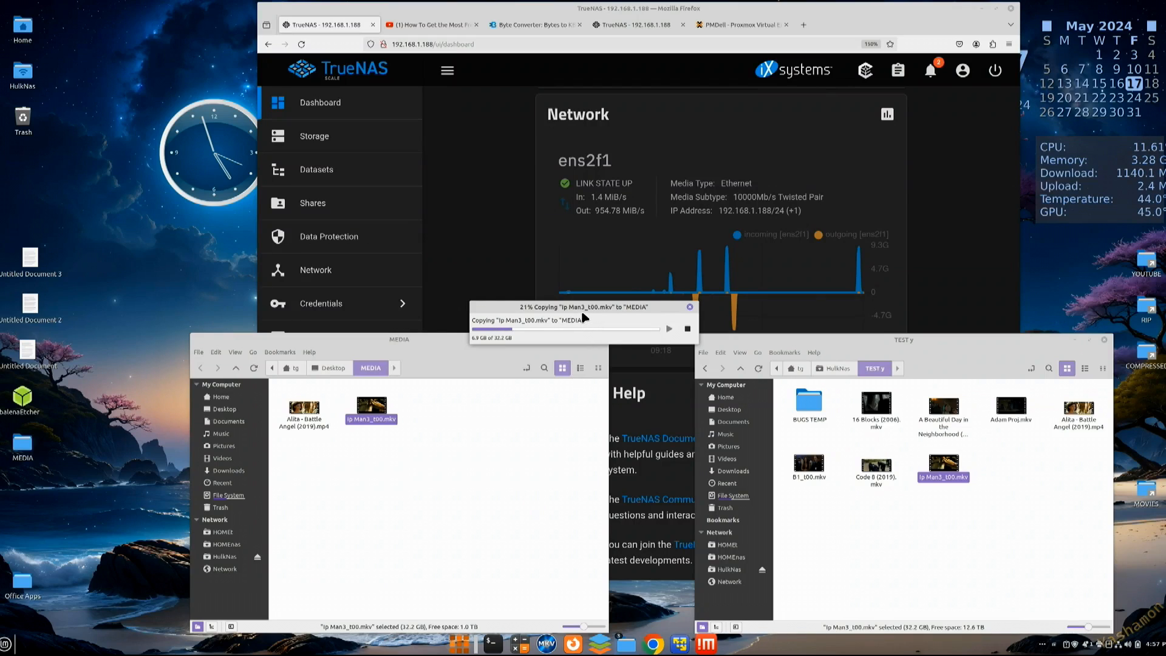
pyautogui.moveTo(581, 311)
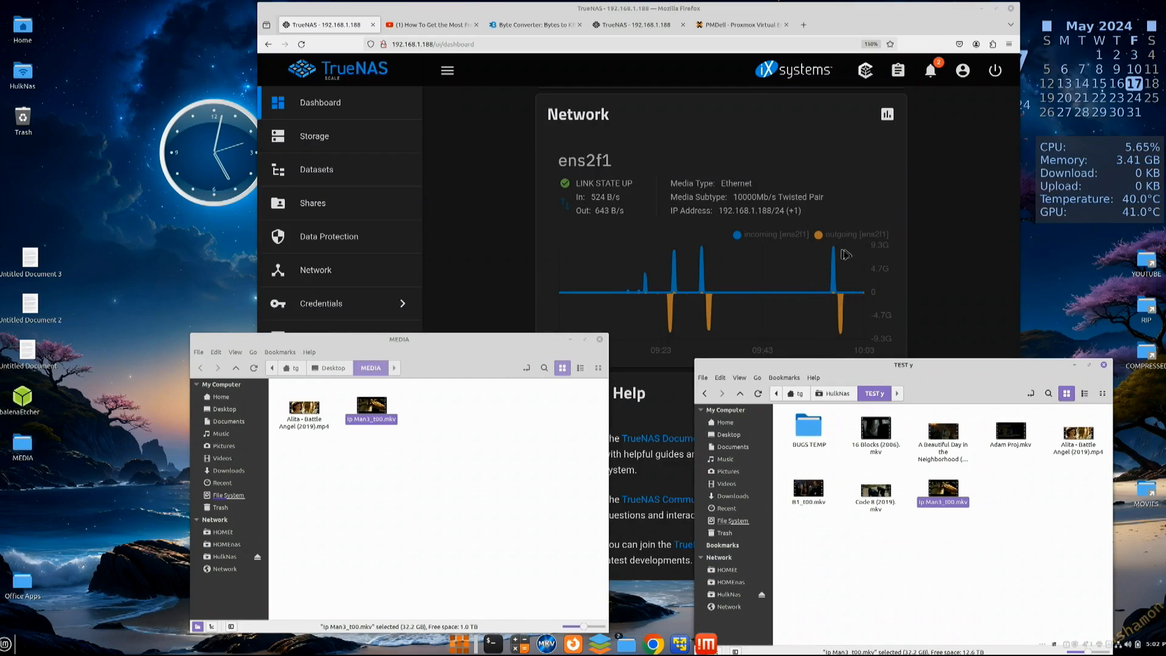
pyautogui.moveTo(839, 332)
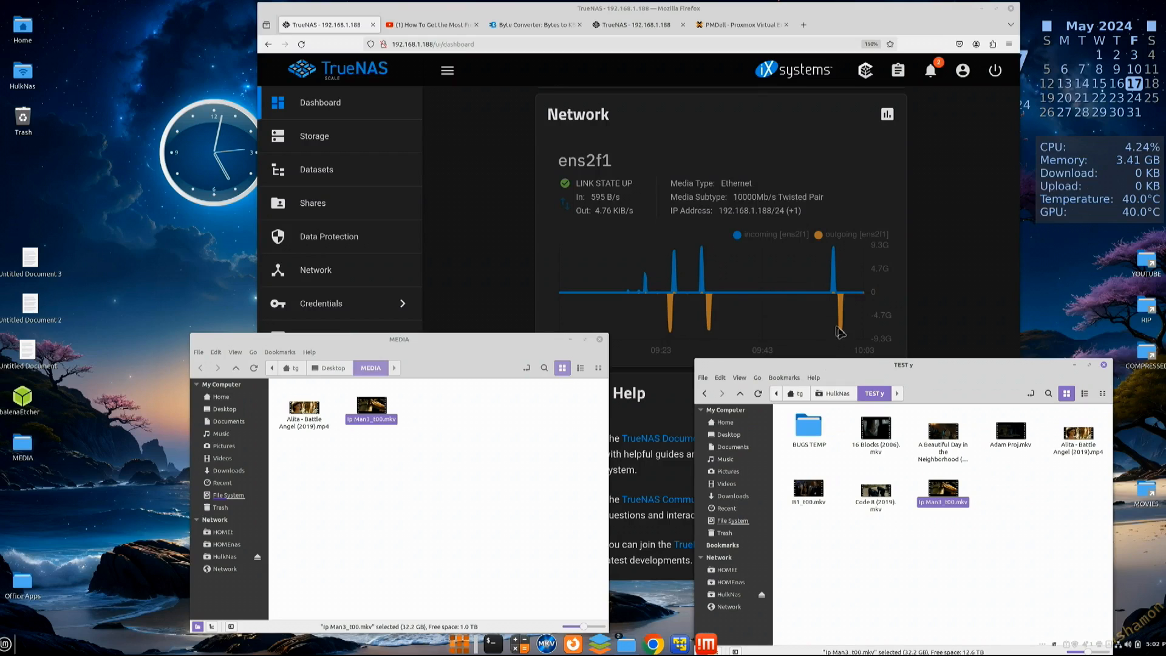